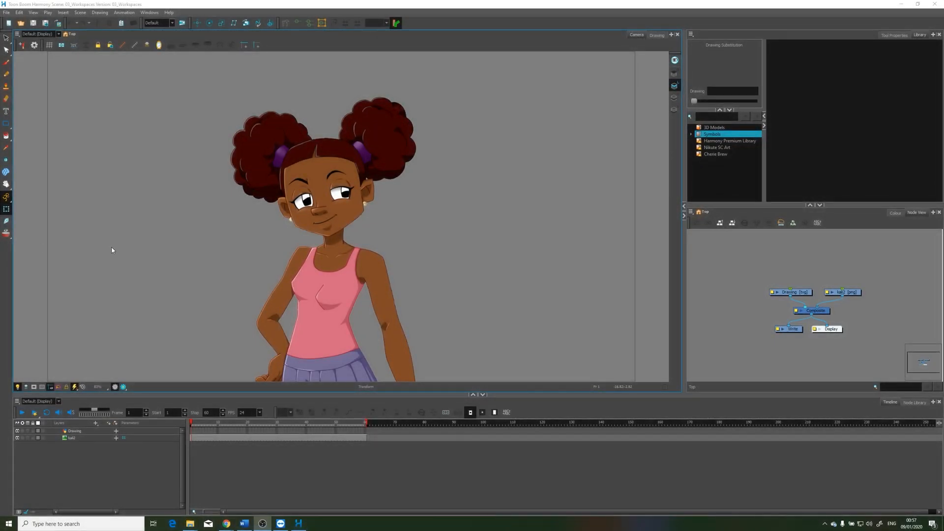
mouse_move(274, 211)
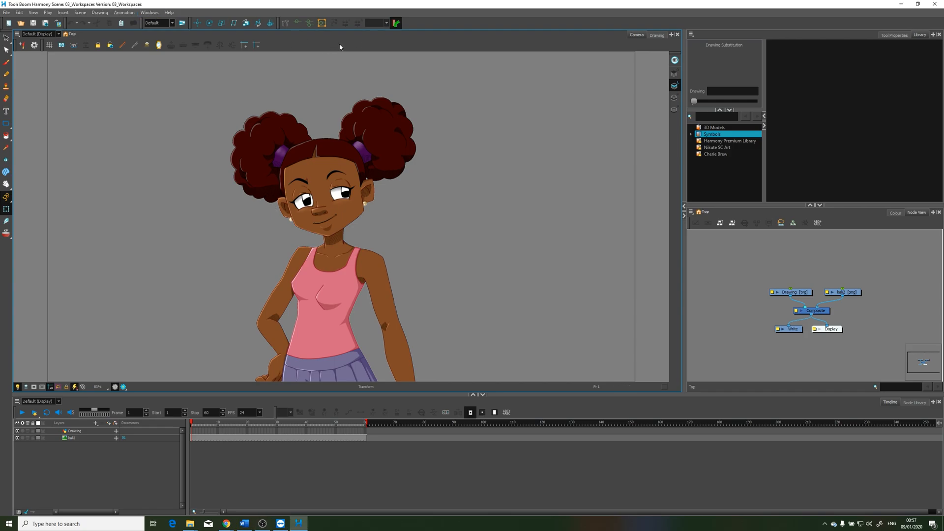
mouse_move(324, 55)
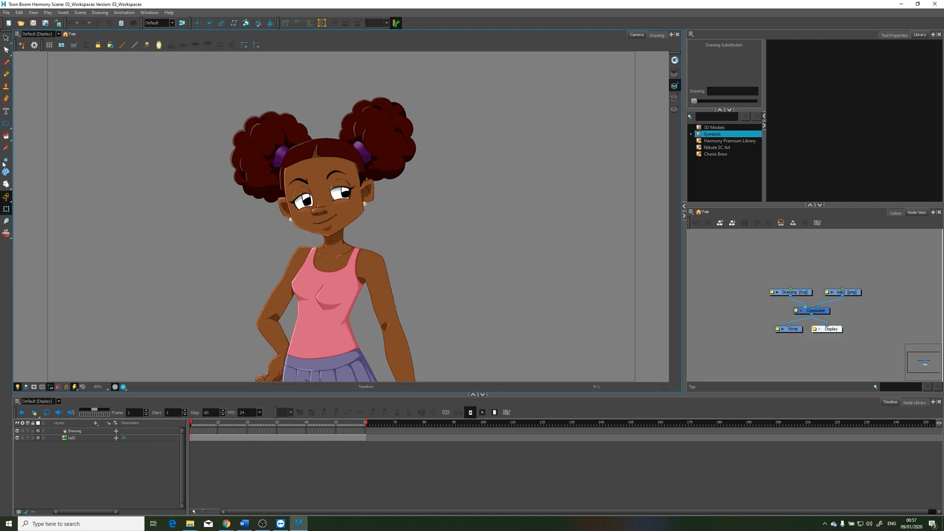
mouse_move(403, 61)
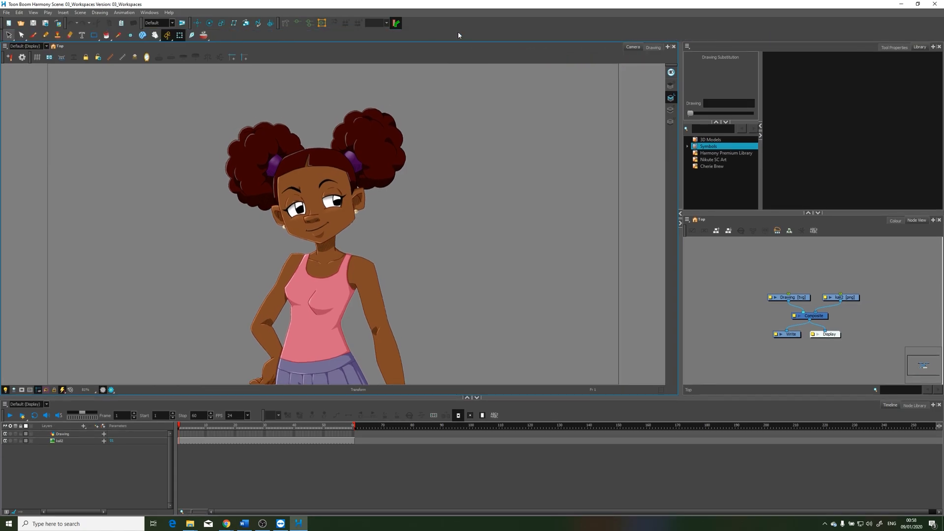
mouse_move(424, 37)
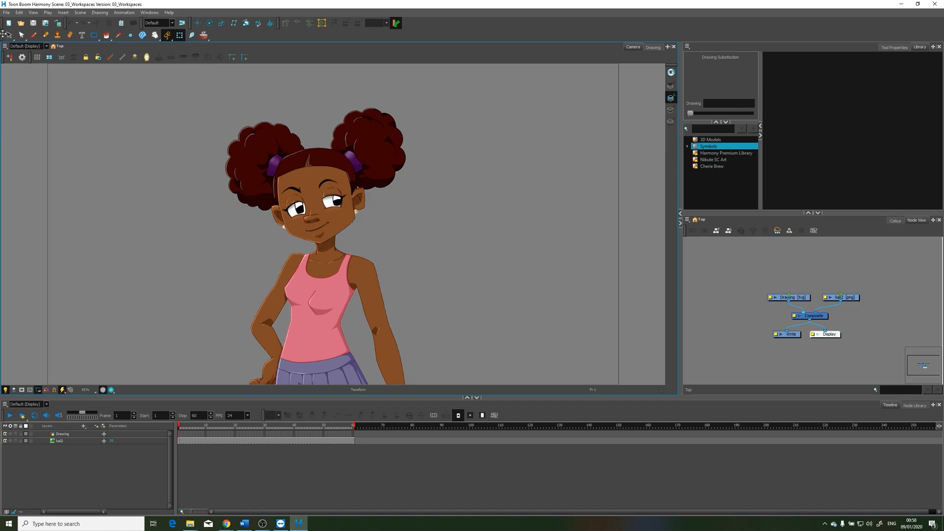
mouse_move(6, 35)
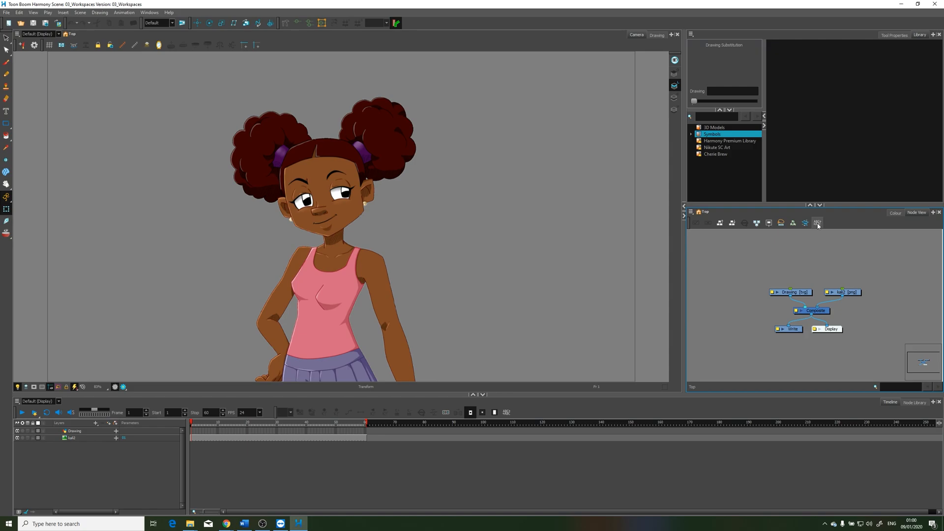
mouse_move(793, 222)
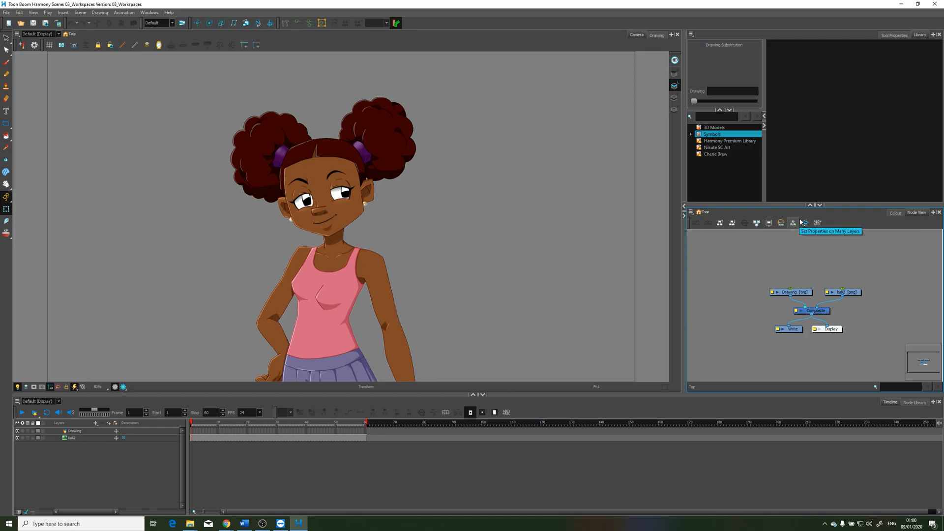
mouse_move(848, 286)
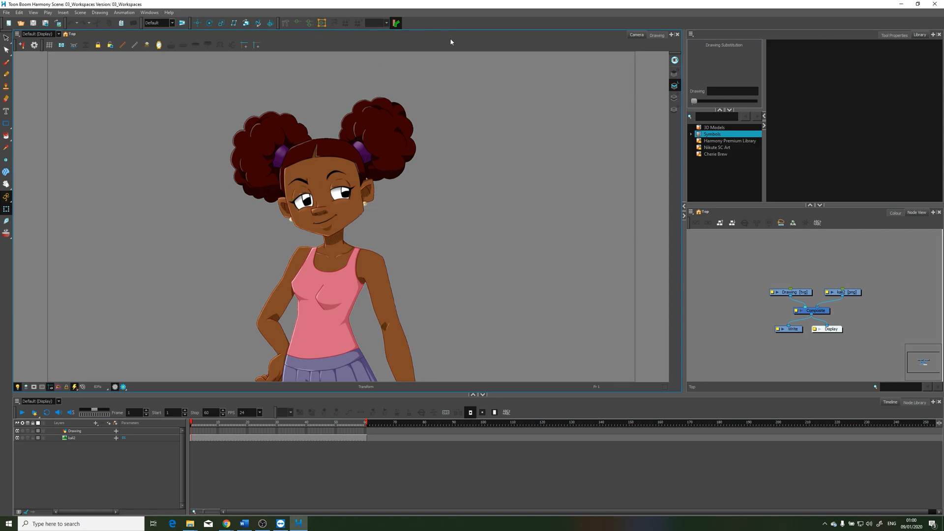
mouse_move(463, 40)
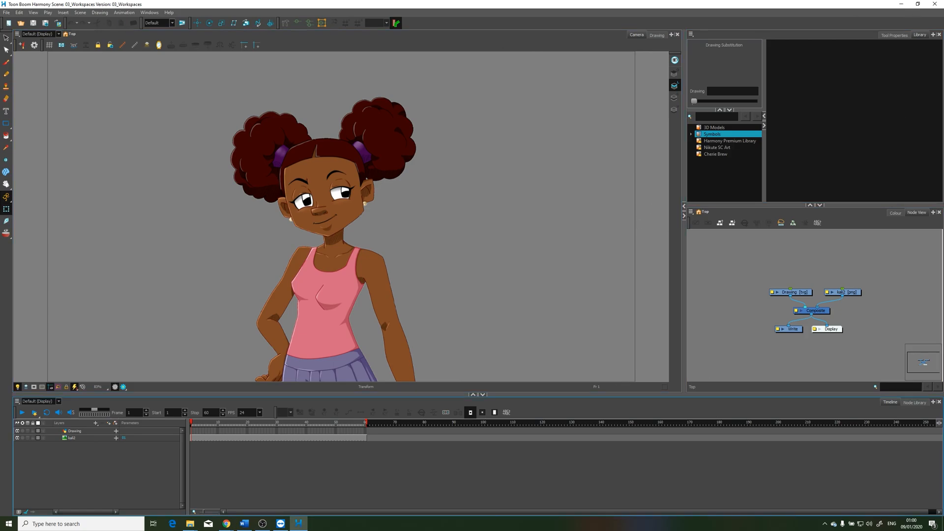
mouse_move(570, 412)
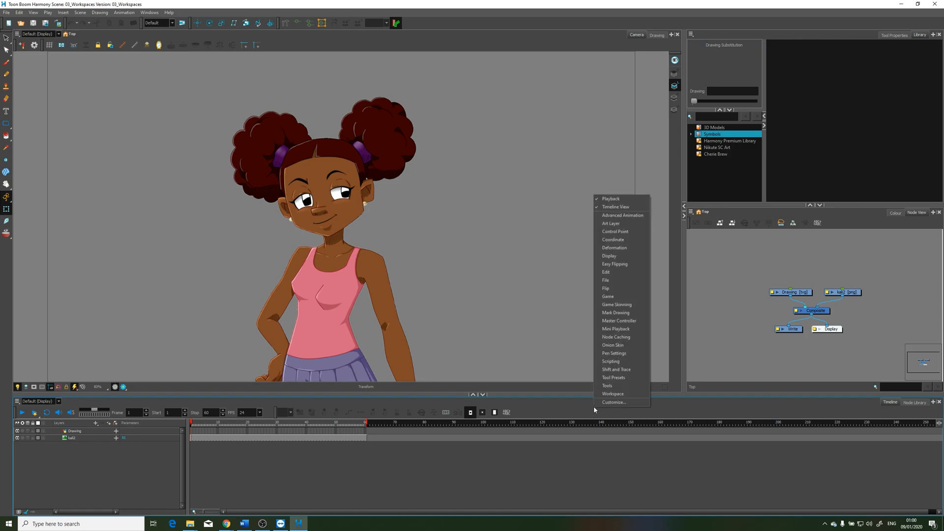
mouse_move(610, 199)
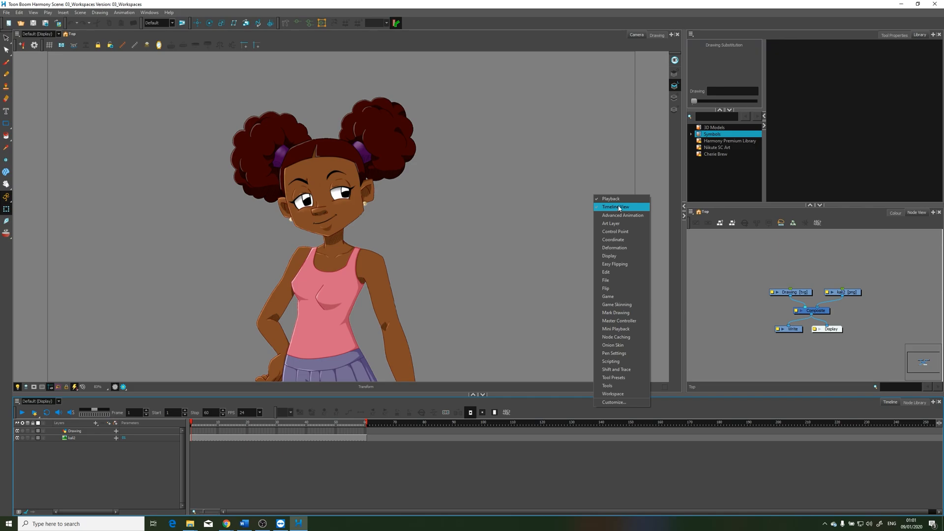
mouse_move(607, 213)
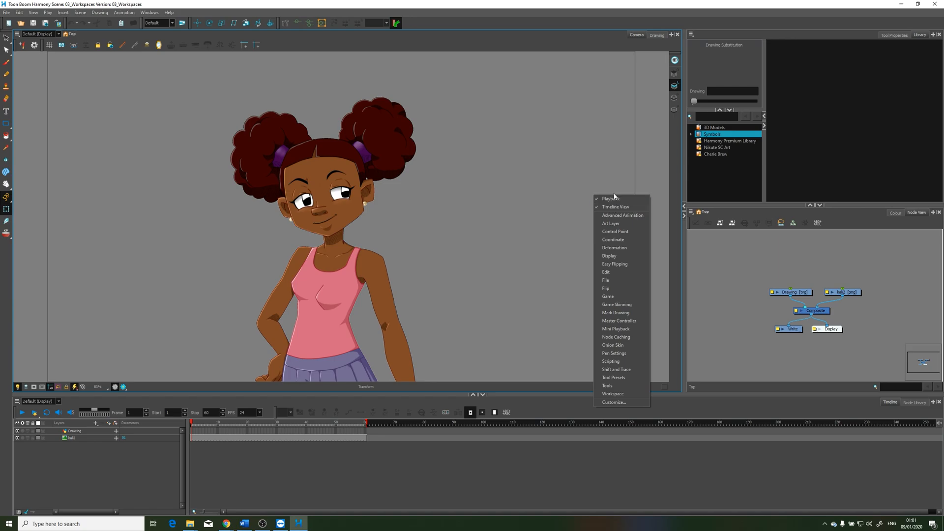
mouse_move(306, 377)
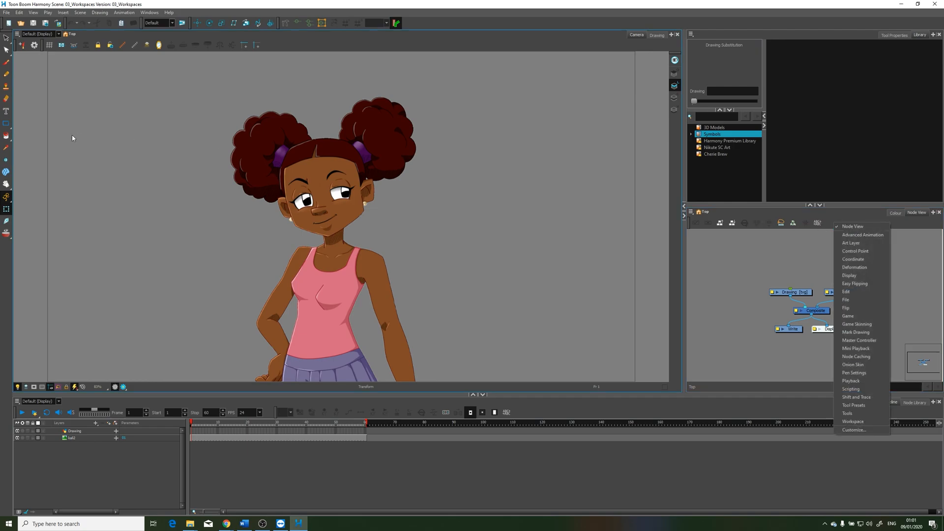
mouse_move(519, 395)
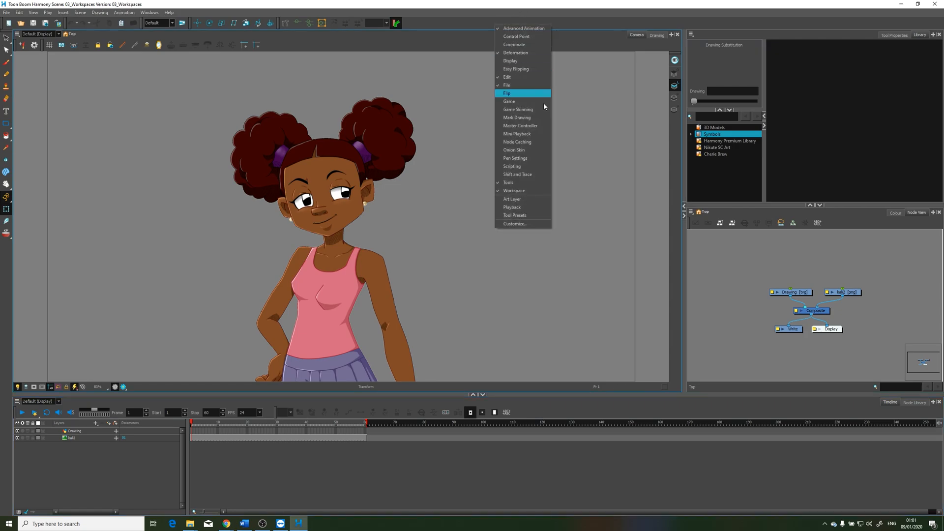
mouse_move(522, 207)
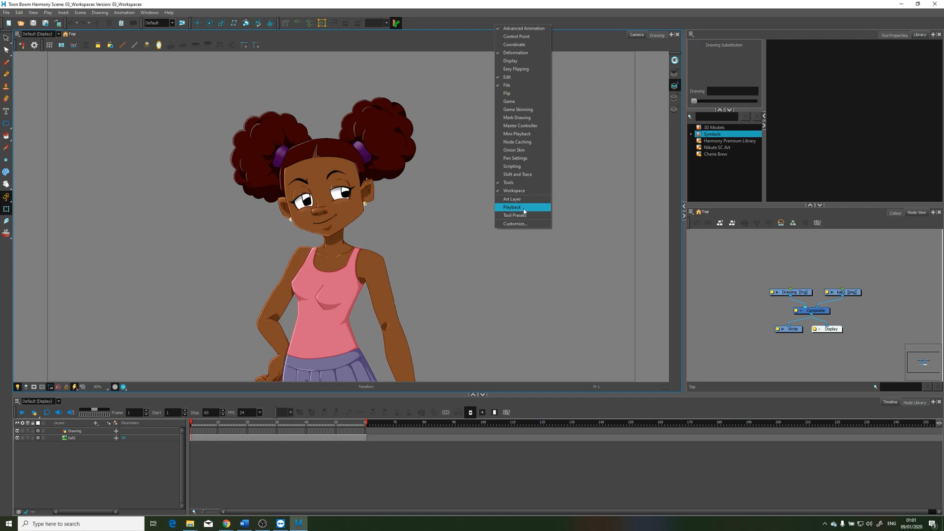
left_click(511, 207)
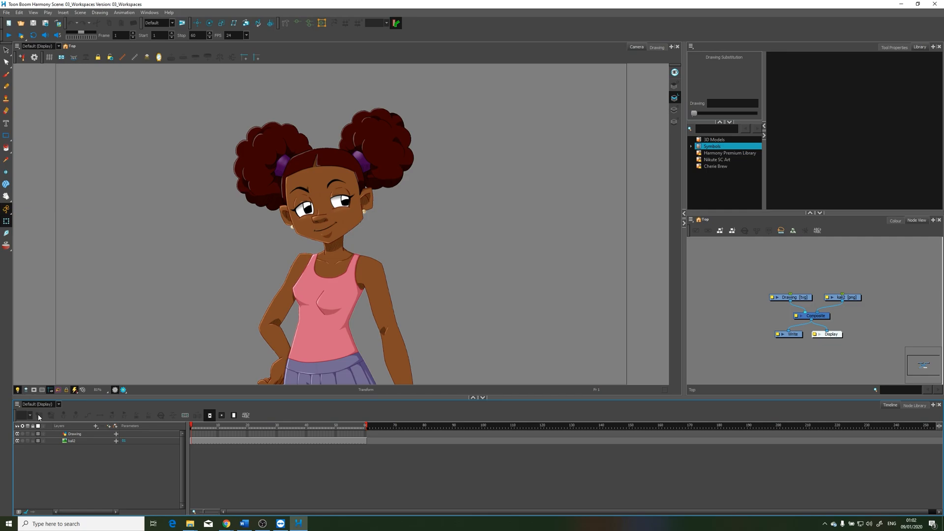
mouse_move(48, 417)
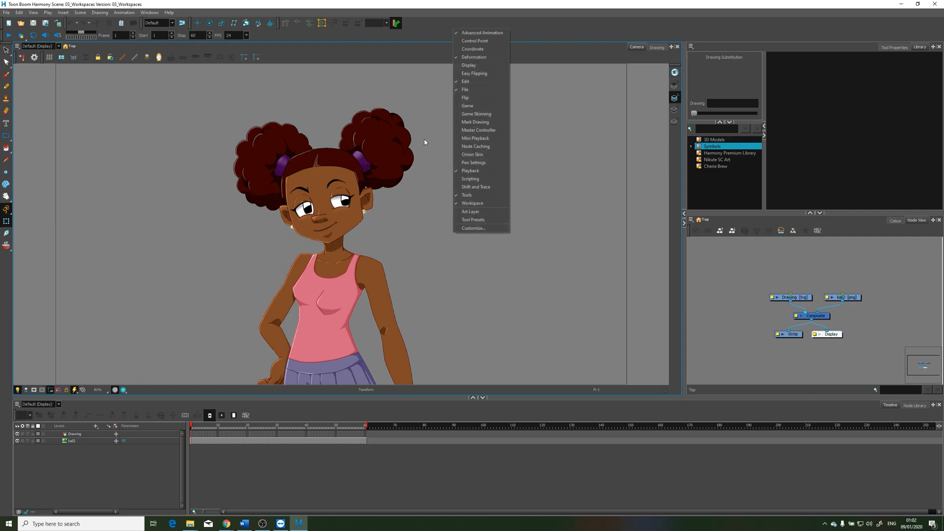
mouse_move(432, 156)
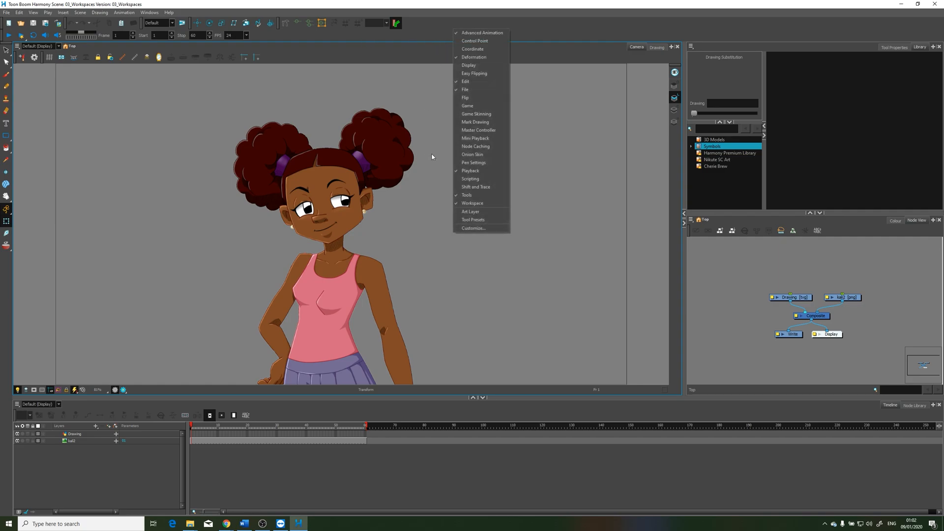
mouse_move(371, 37)
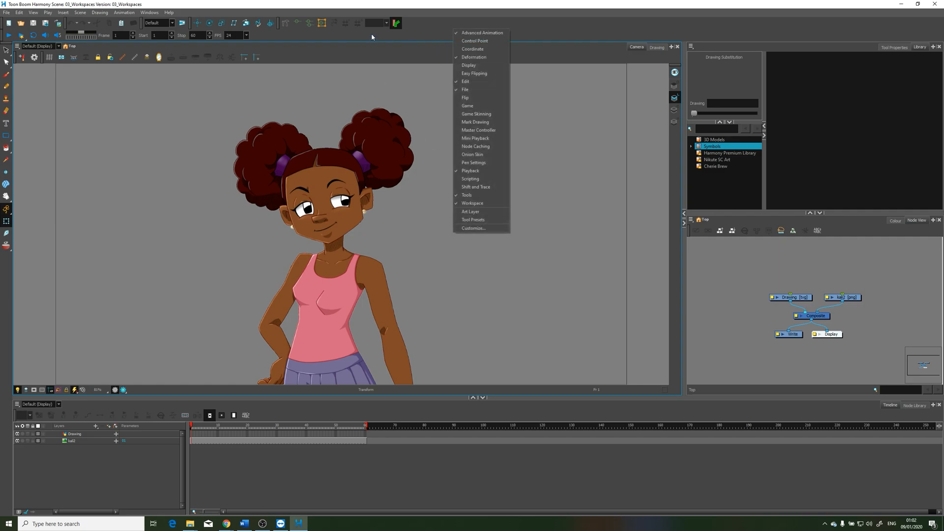
mouse_move(475, 41)
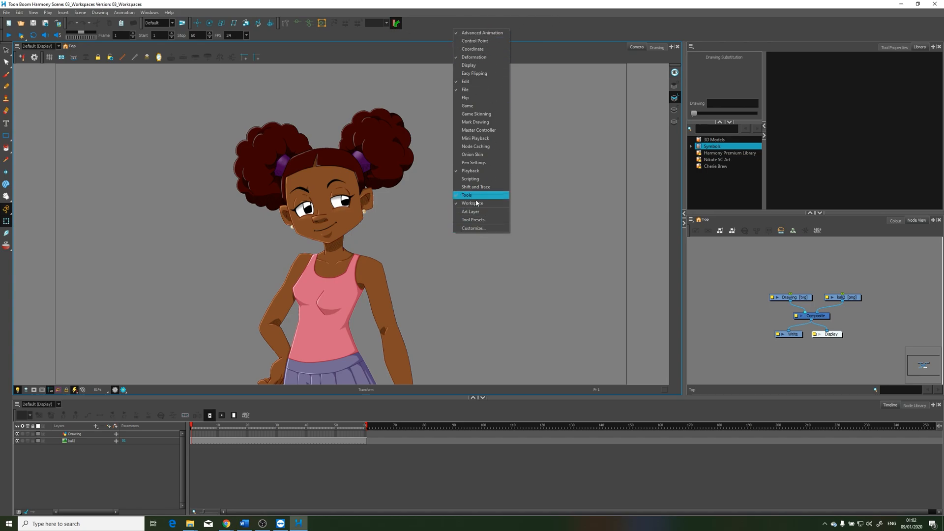
left_click(466, 195)
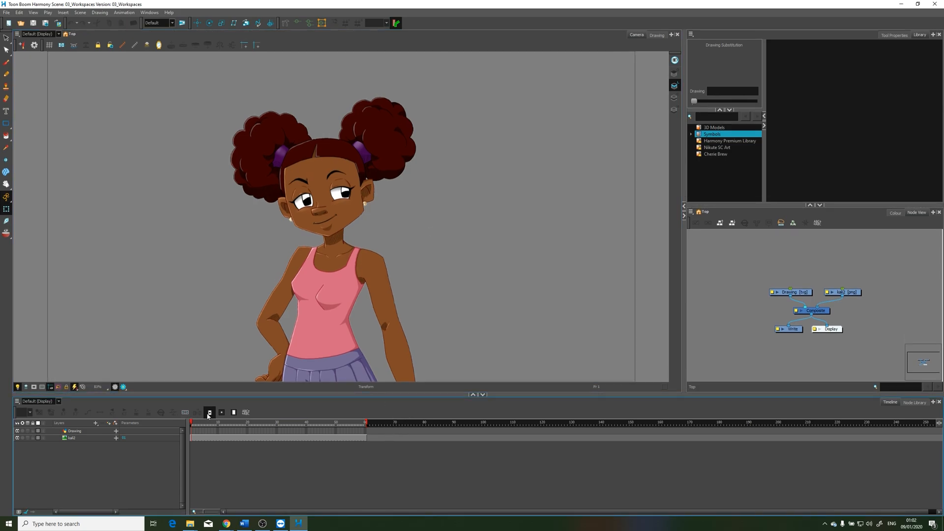
left_click(210, 412)
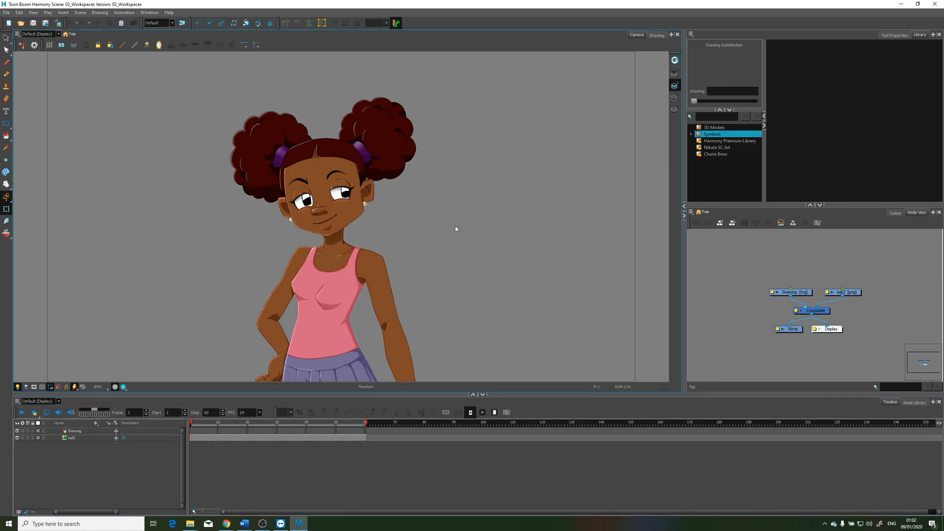
mouse_move(434, 216)
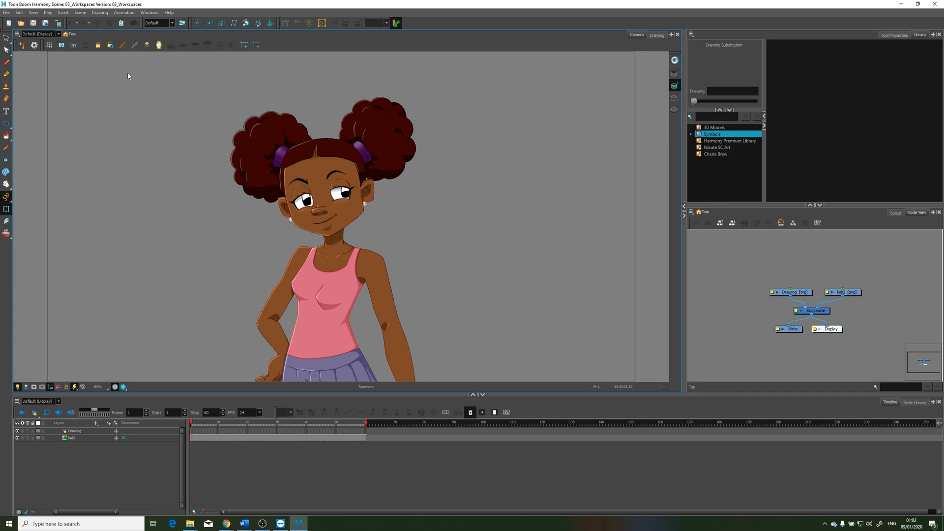
mouse_move(329, 52)
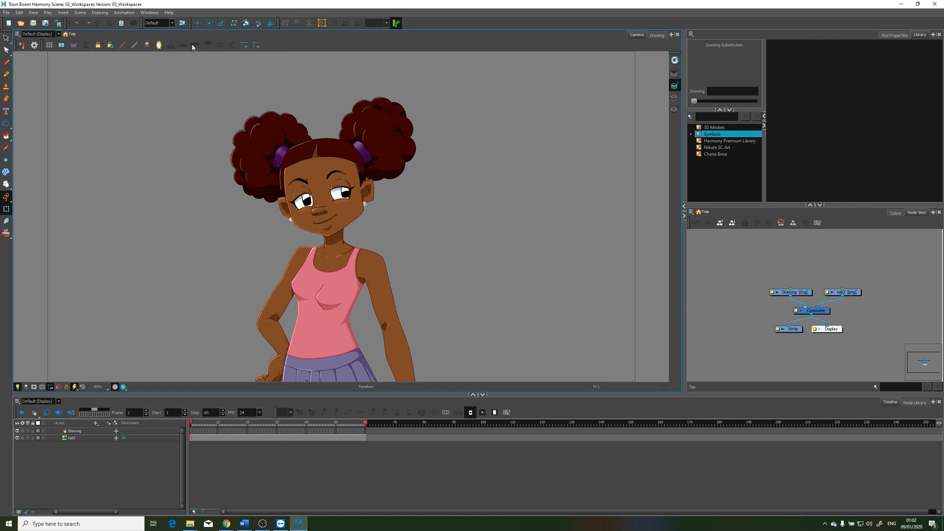
mouse_move(352, 49)
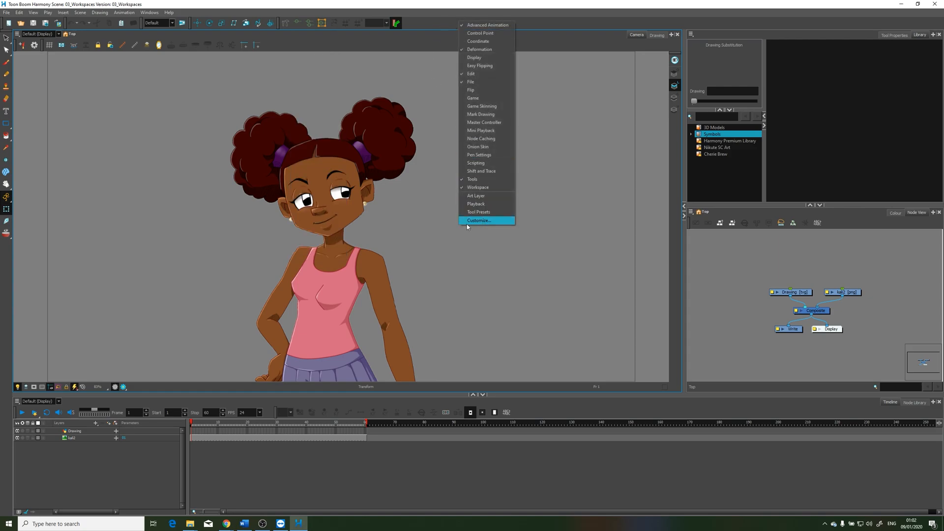
mouse_move(478, 215)
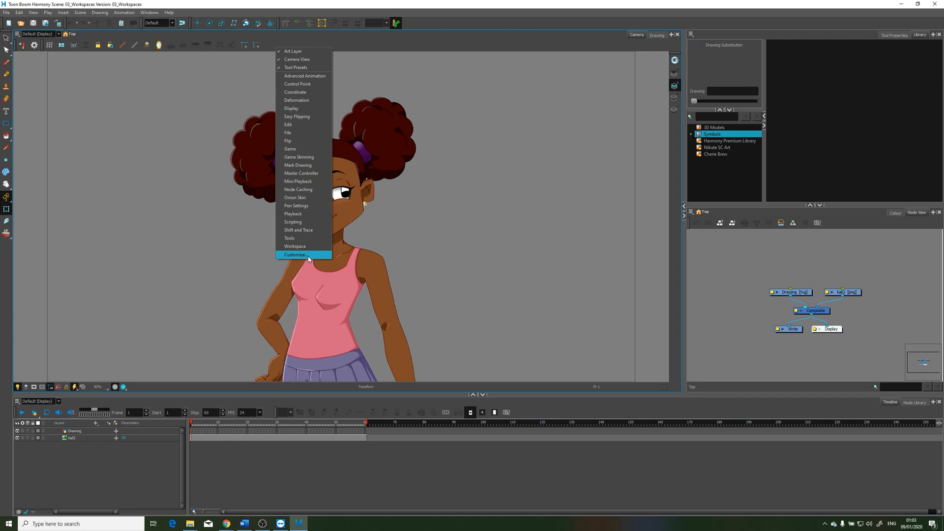
Add Flip Horizontal Drawing to the Camera view toolbar via Toolbar Manager and apply it.
left_click(296, 254)
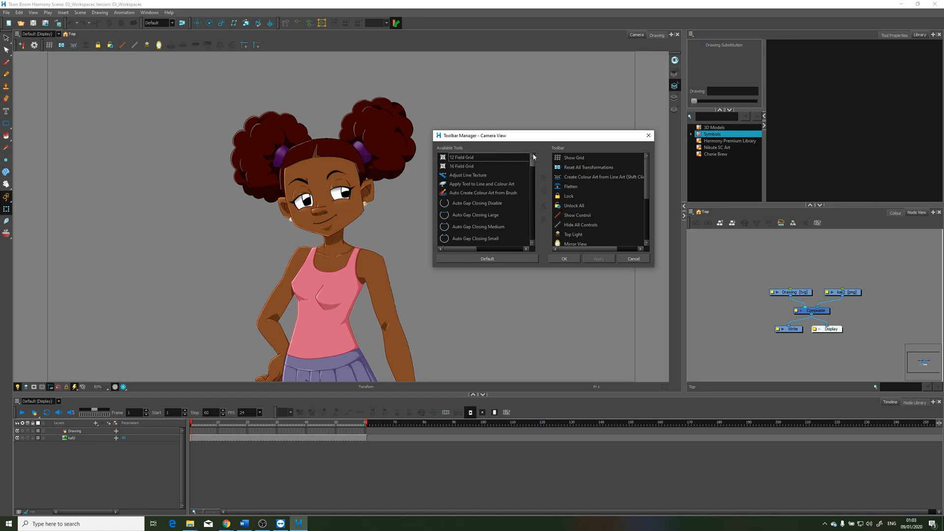
mouse_move(533, 161)
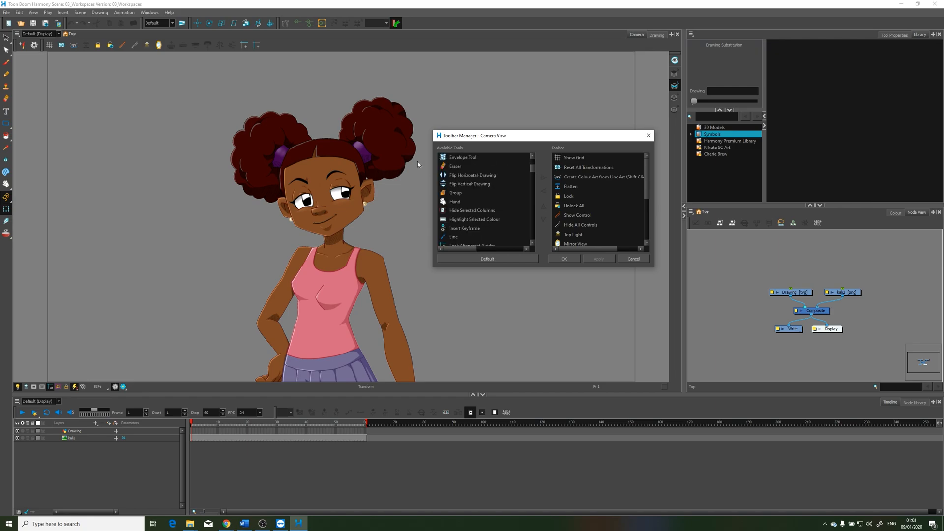
left_click(473, 175)
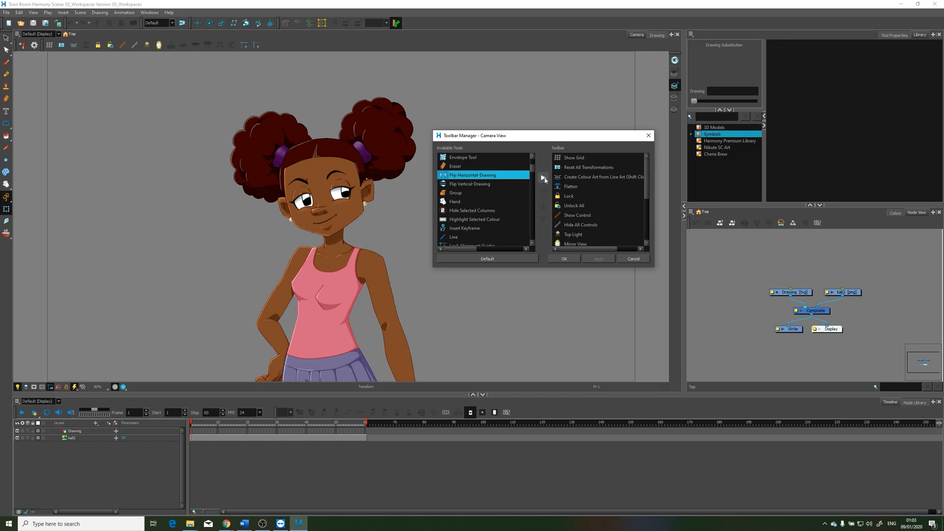
mouse_move(543, 177)
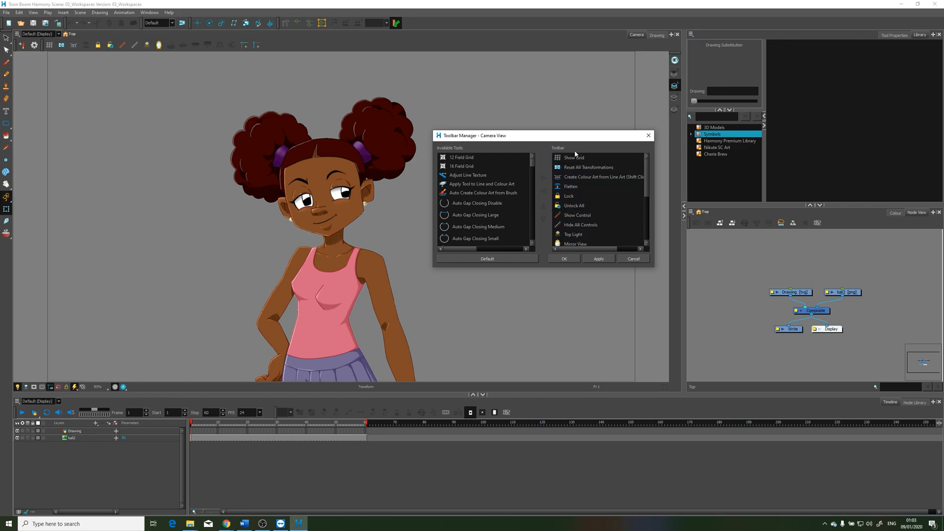
left_click(569, 197)
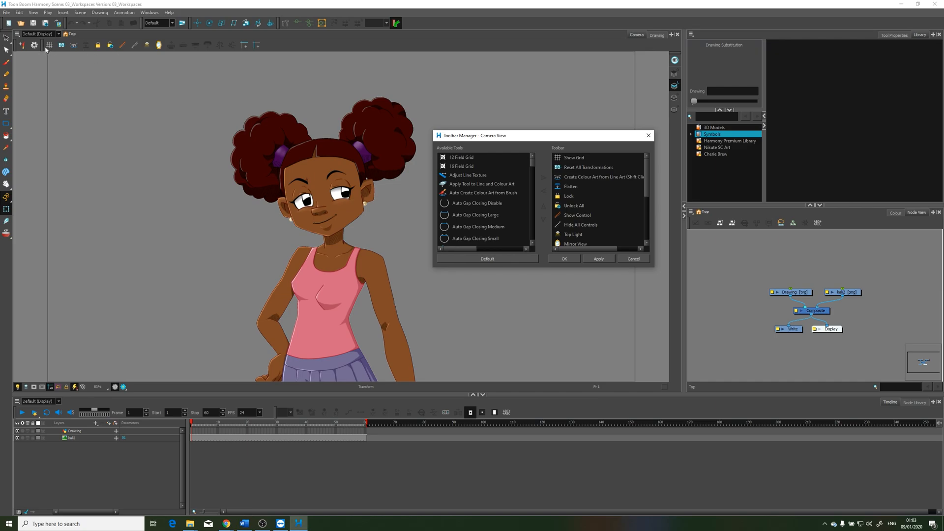
scroll("down", 3)
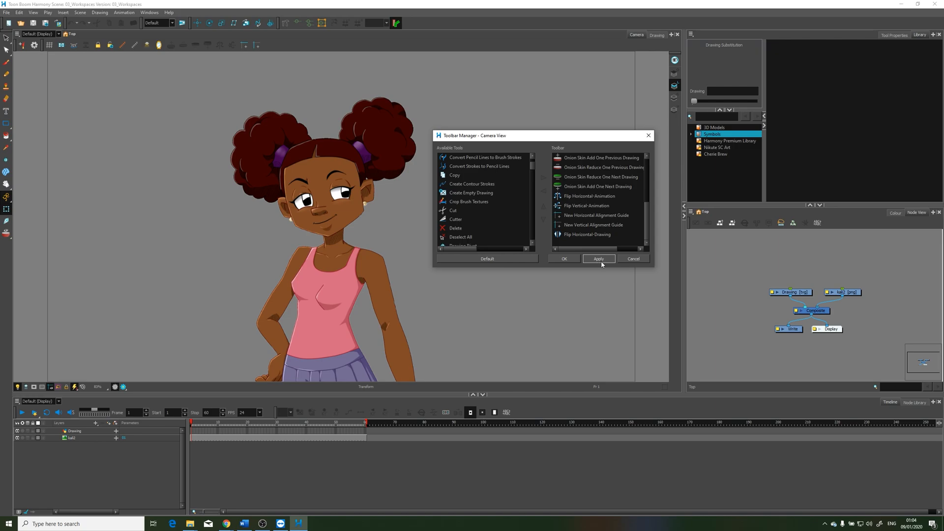
left_click(598, 258)
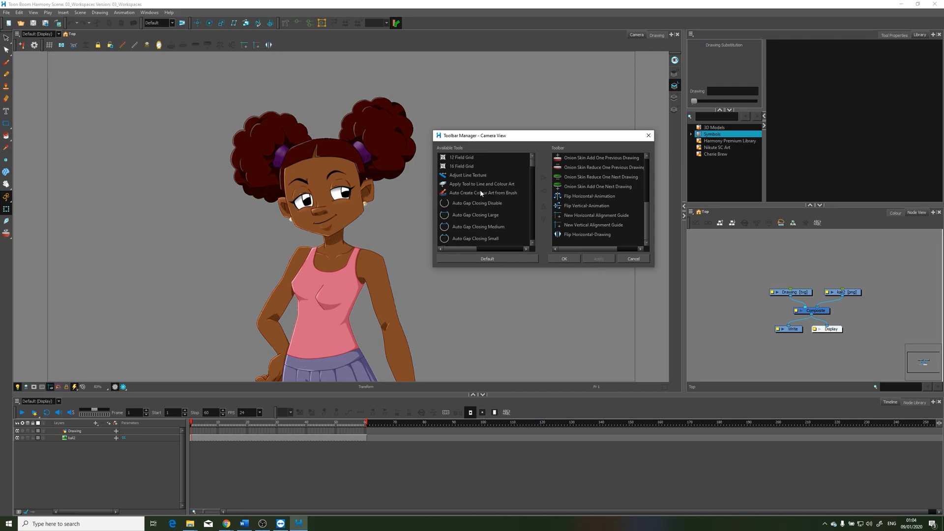
left_click(469, 200)
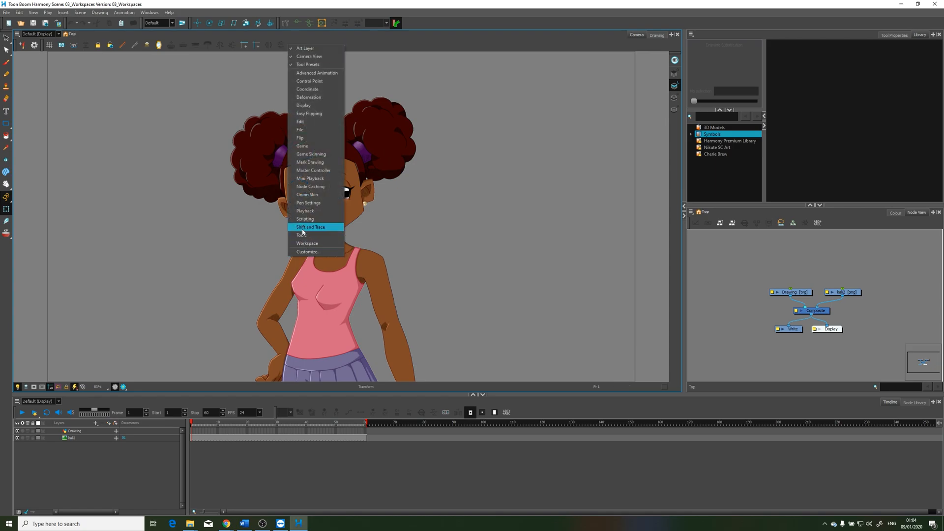
Reopen the Camera toolbar customization and browse the Available Tools list down to the scripts.
left_click(307, 251)
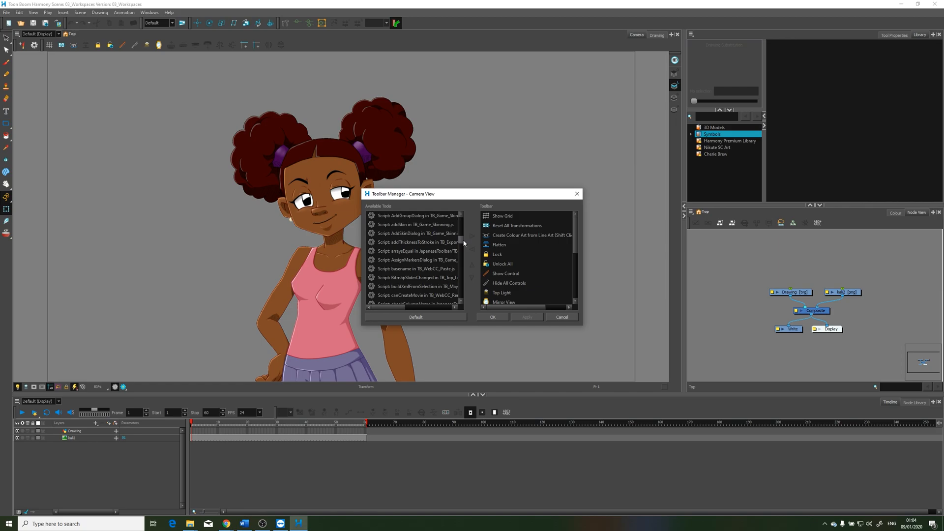
scroll("down", 3)
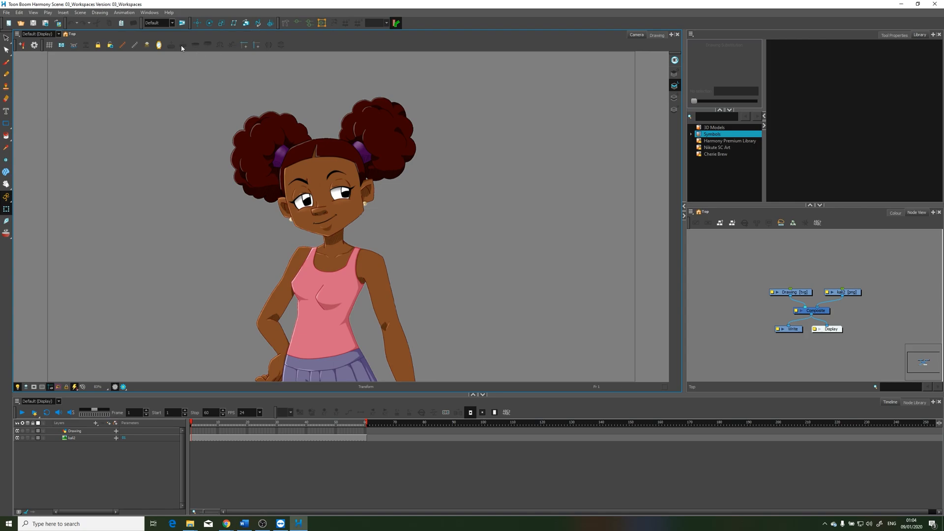
mouse_move(235, 52)
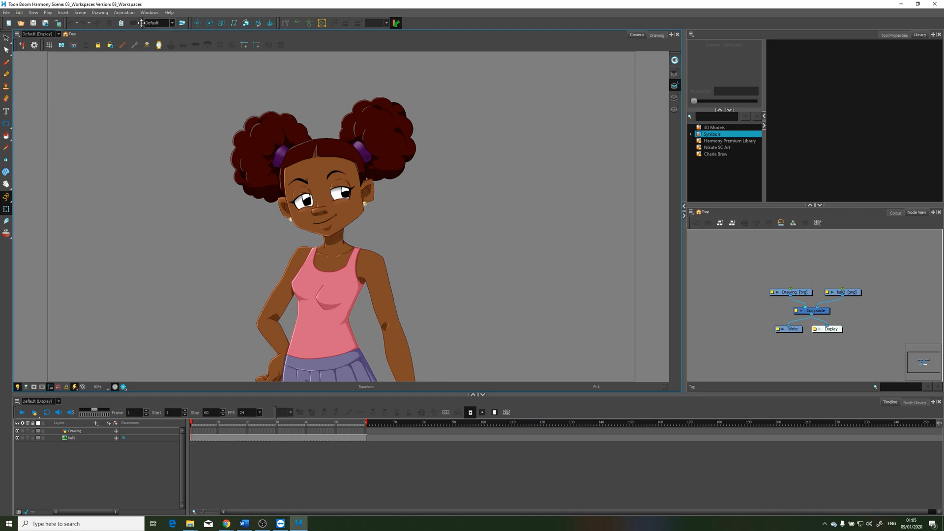
Switch to the Hand-Drawn workspace and maximize the application window.
left_click(171, 22)
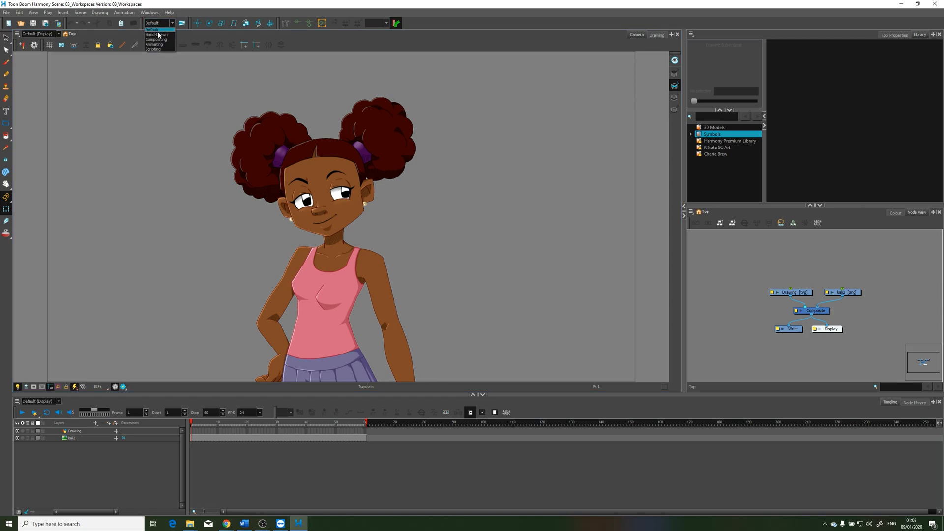
mouse_move(153, 48)
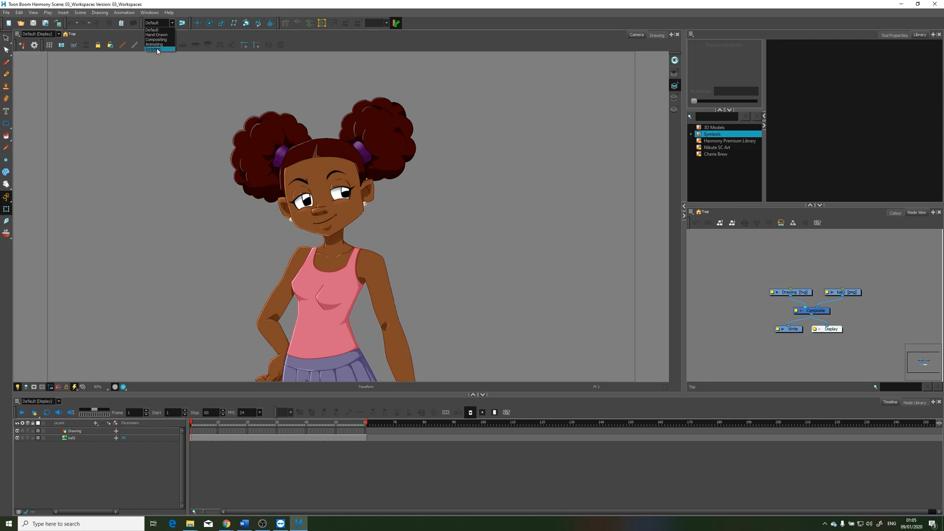
mouse_move(152, 29)
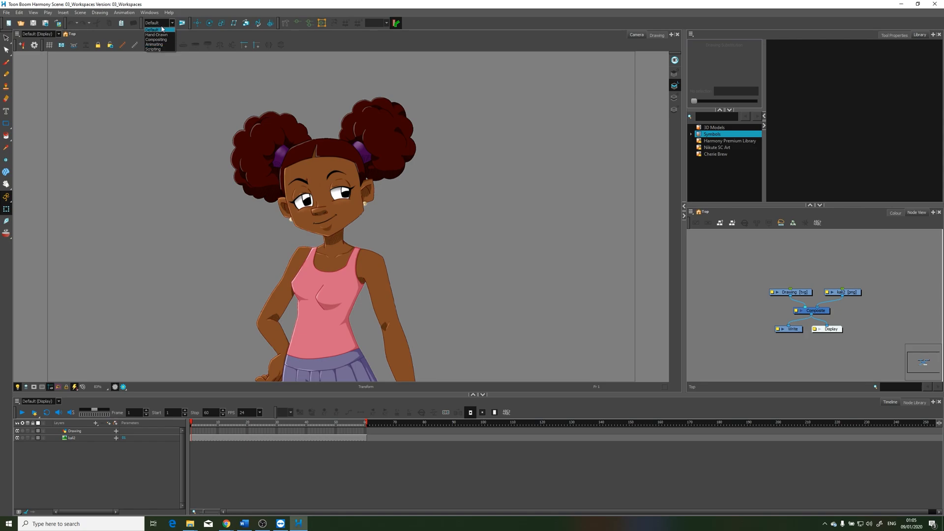
mouse_move(155, 34)
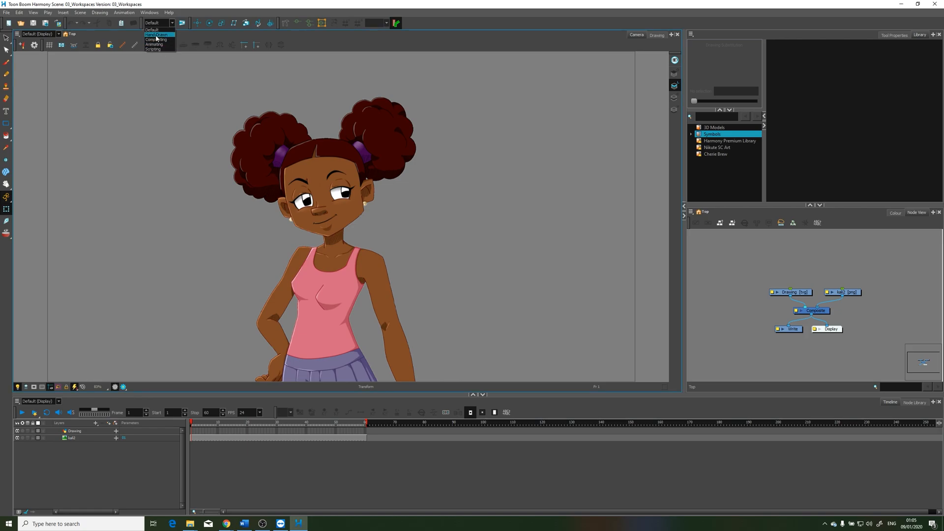
left_click(151, 29)
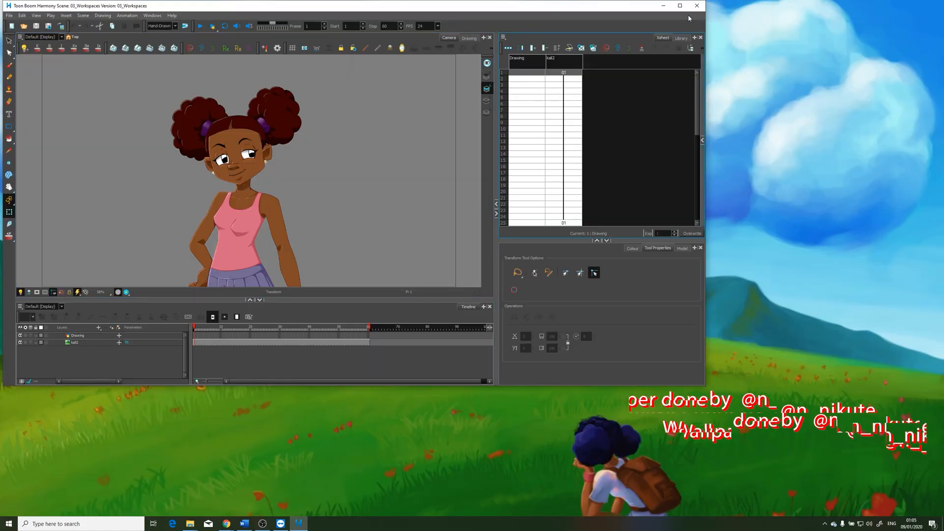
left_click(680, 6)
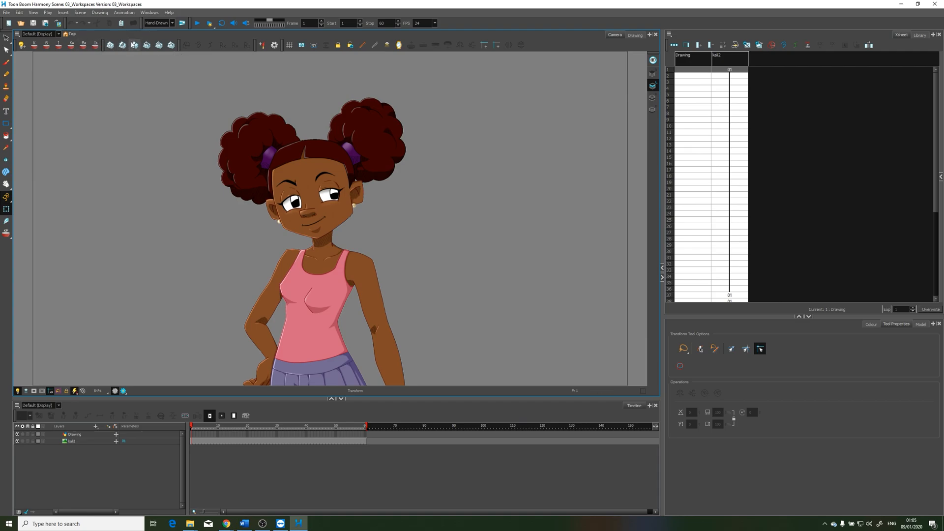
left_click(171, 23)
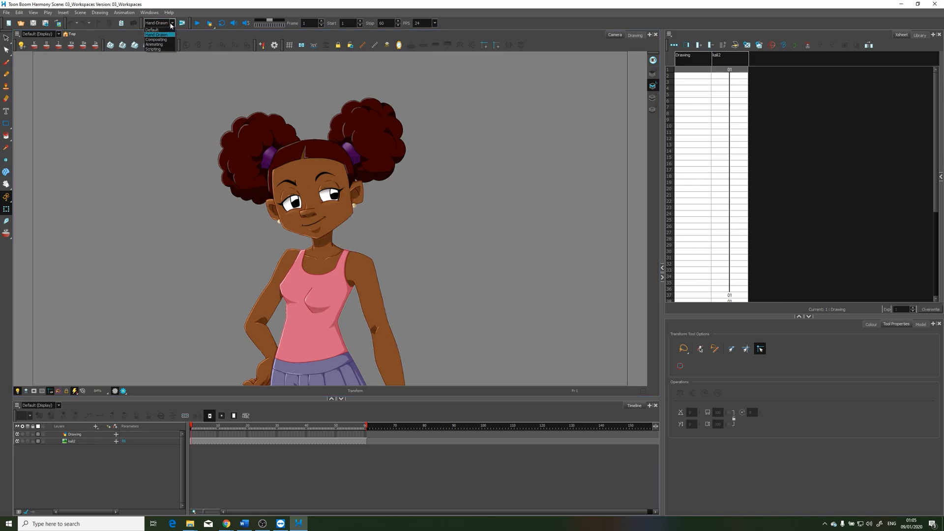
Switch to the Scripting workspace, view TB_Add_Prefix_Or_Suffix.js in the Script Editor, then return to Default.
left_click(156, 34)
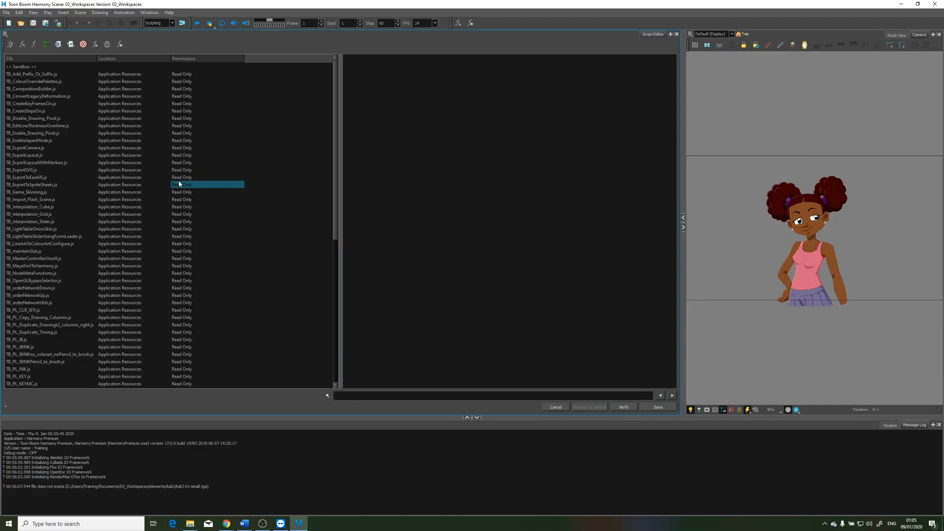
left_click(48, 89)
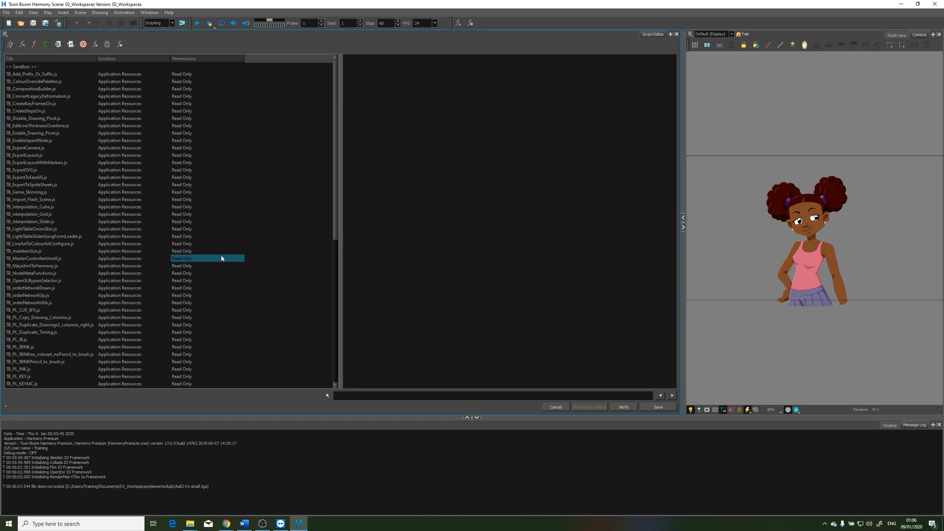
left_click(31, 73)
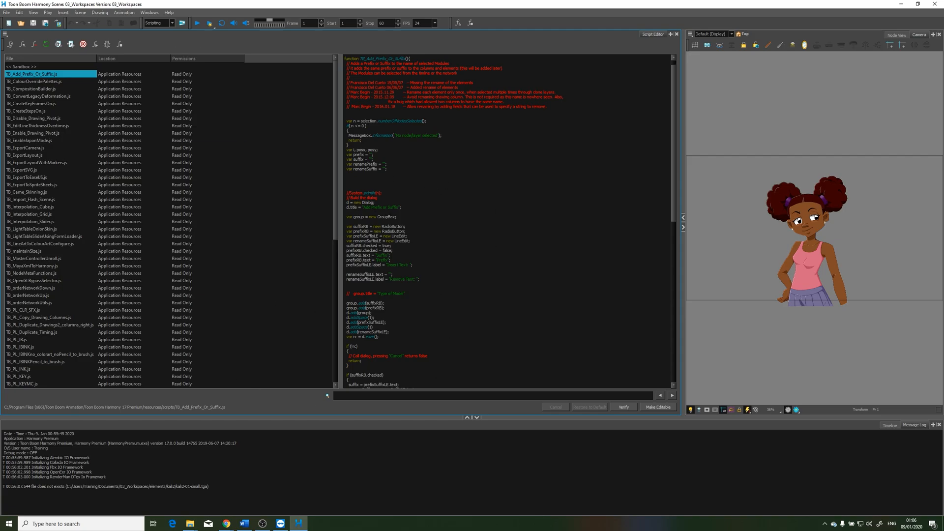
left_click(158, 22)
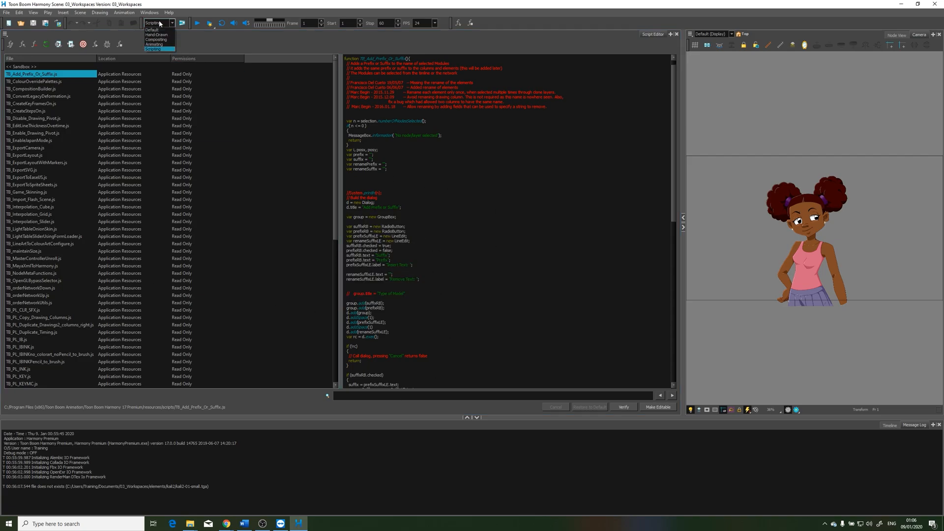
left_click(154, 49)
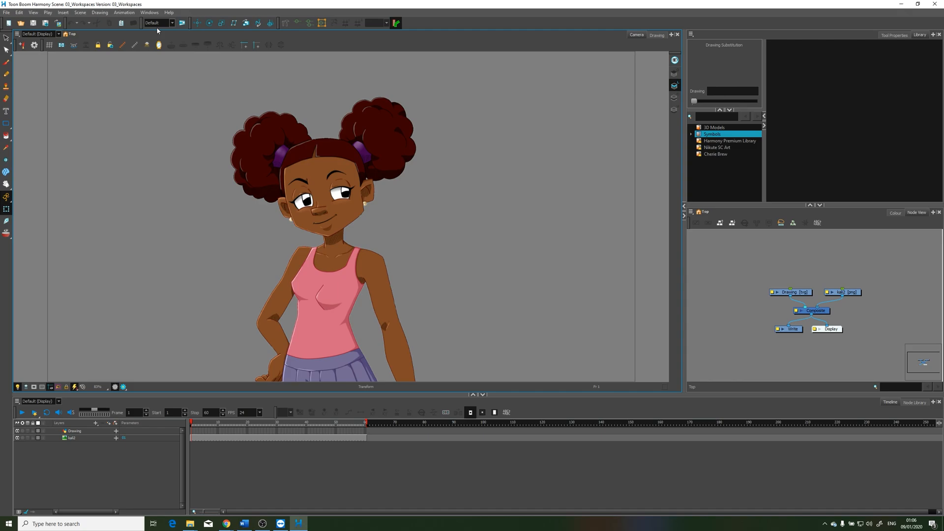
mouse_move(296, 46)
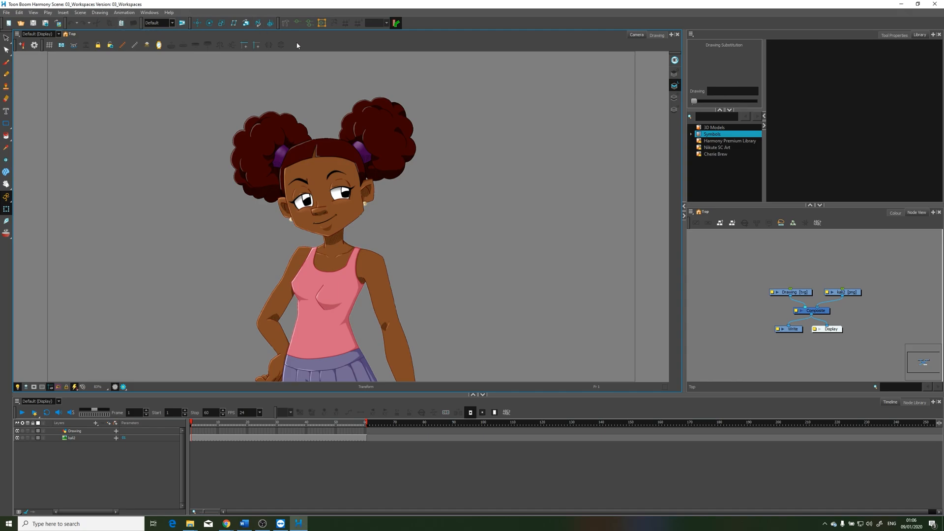
mouse_move(269, 47)
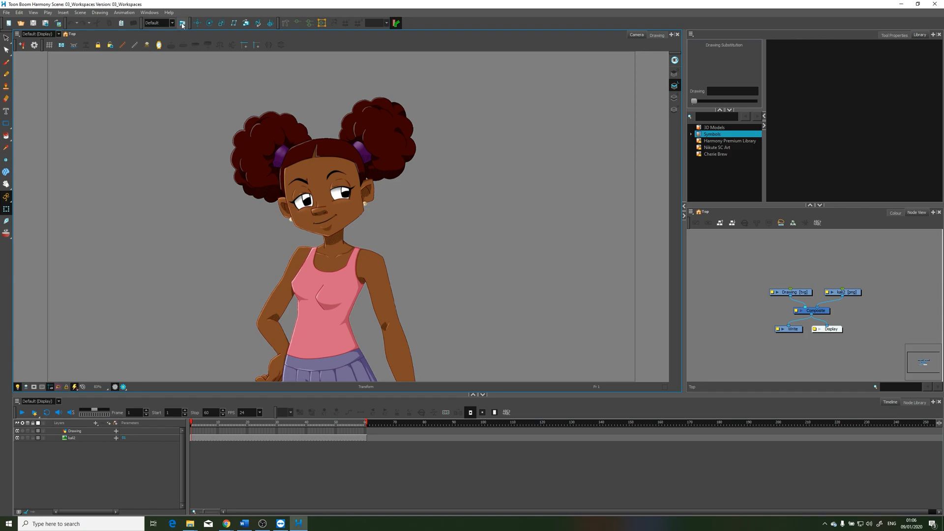
Open the Workspace Manager from the workspace toolbar.
left_click(182, 23)
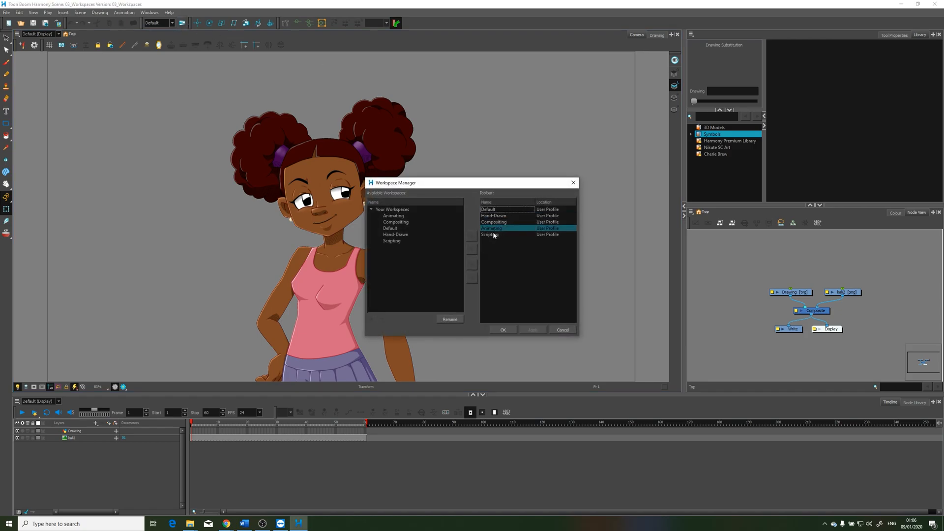
Browse the available workspaces and duplicate Hand-Drawn into a Hand-Drawn 2 copy.
left_click(392, 208)
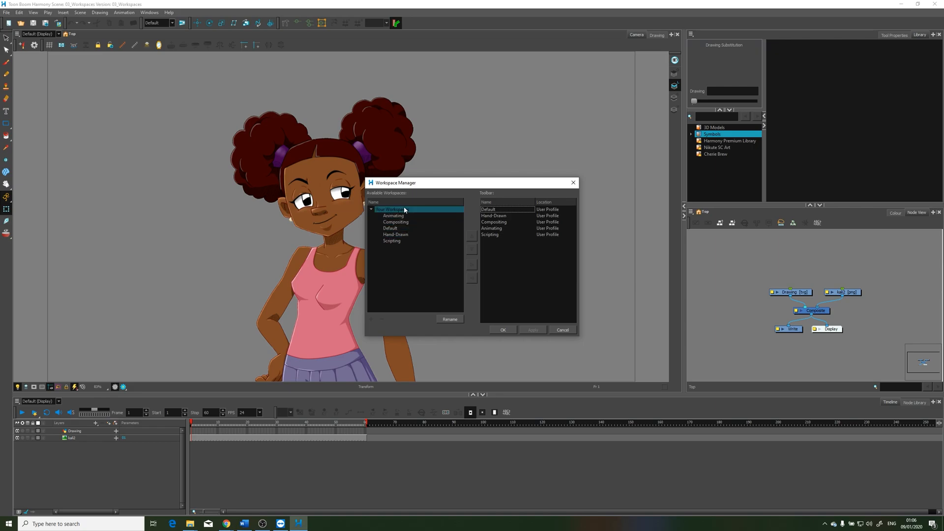
left_click(391, 240)
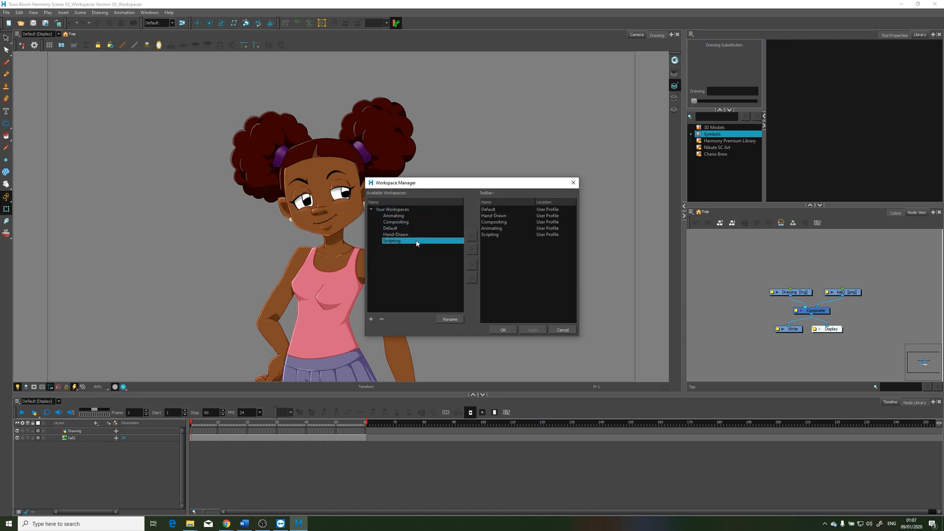
left_click(390, 228)
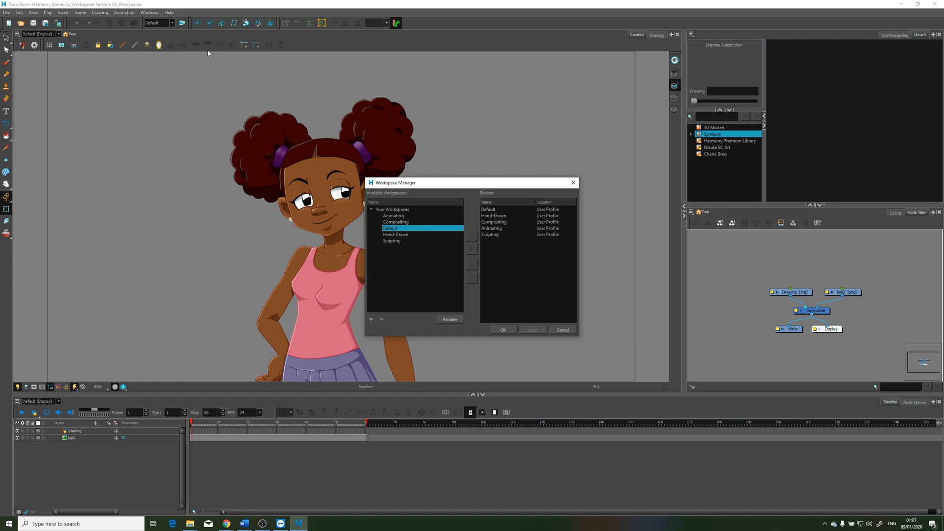
mouse_move(418, 267)
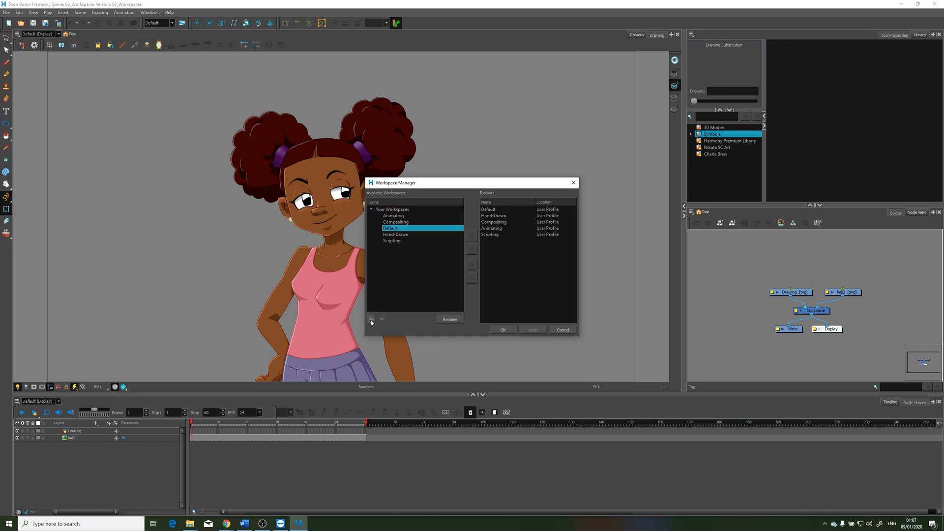
left_click(395, 222)
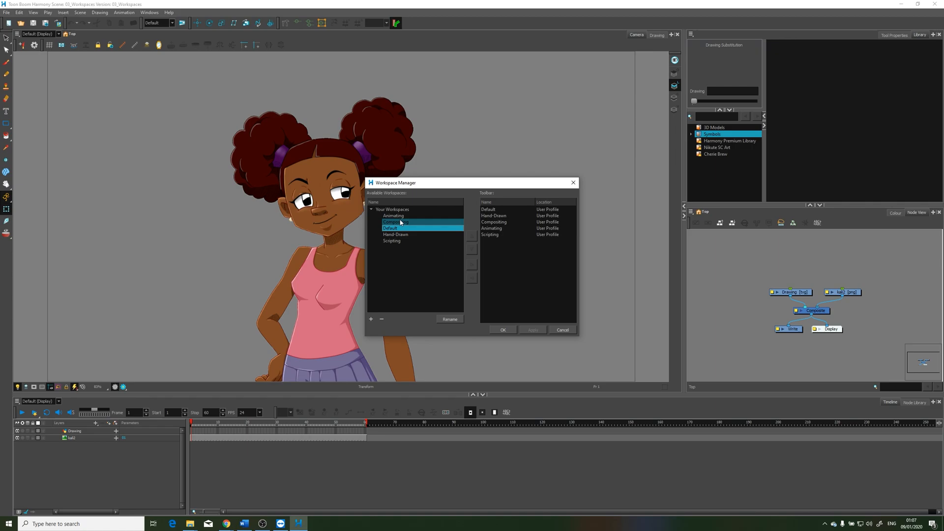
left_click(395, 234)
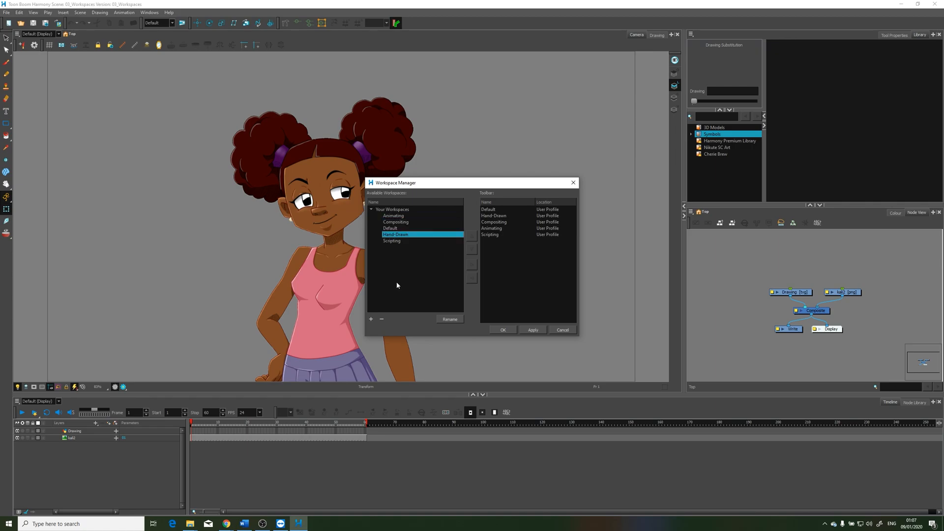
mouse_move(399, 274)
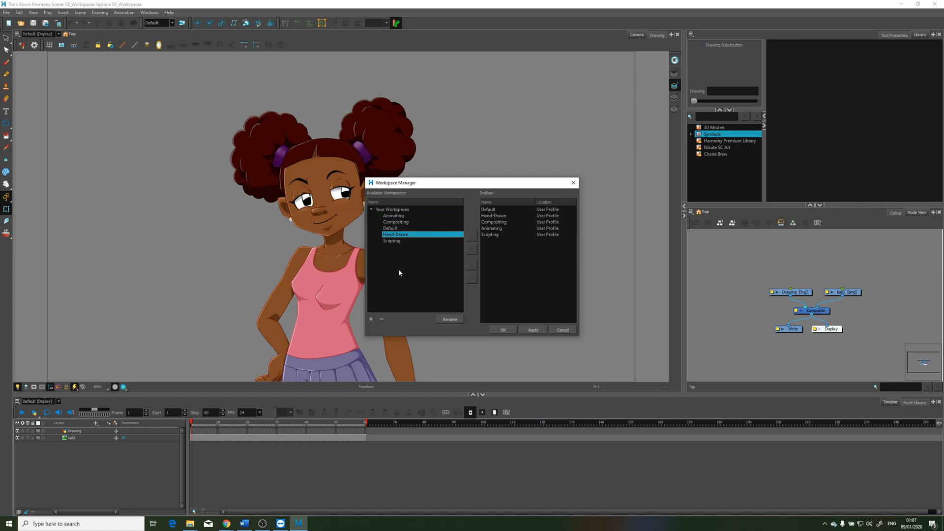
mouse_move(387, 299)
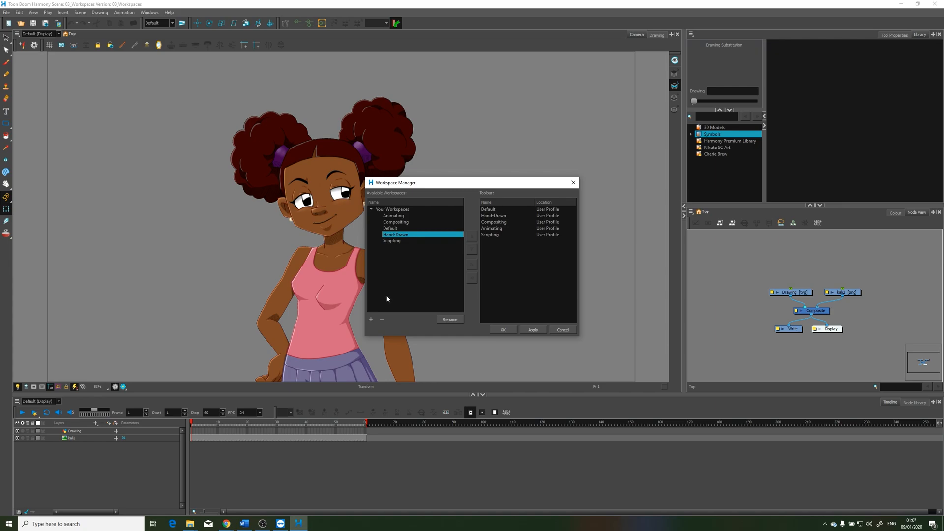
left_click(370, 318)
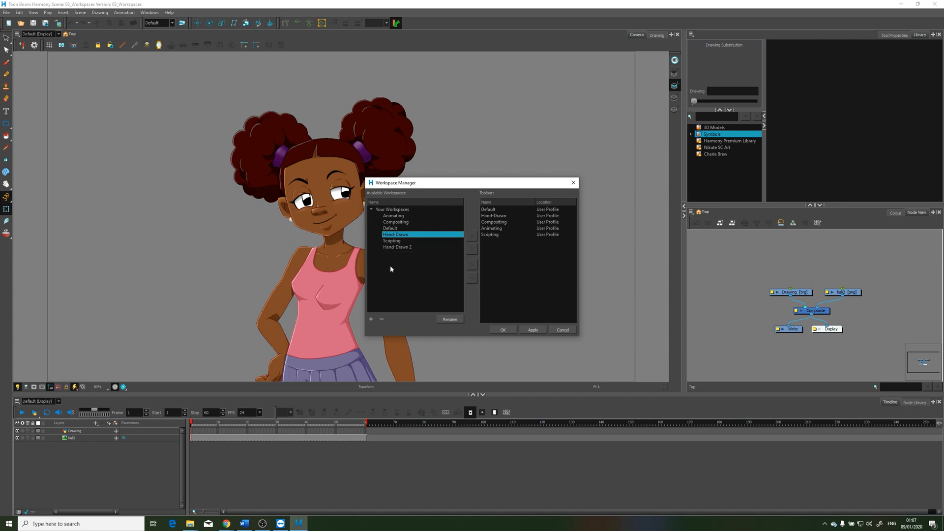
Rename the Hand-Drawn 2 copy to 'Mine' and select the Mine workspace.
left_click(397, 247)
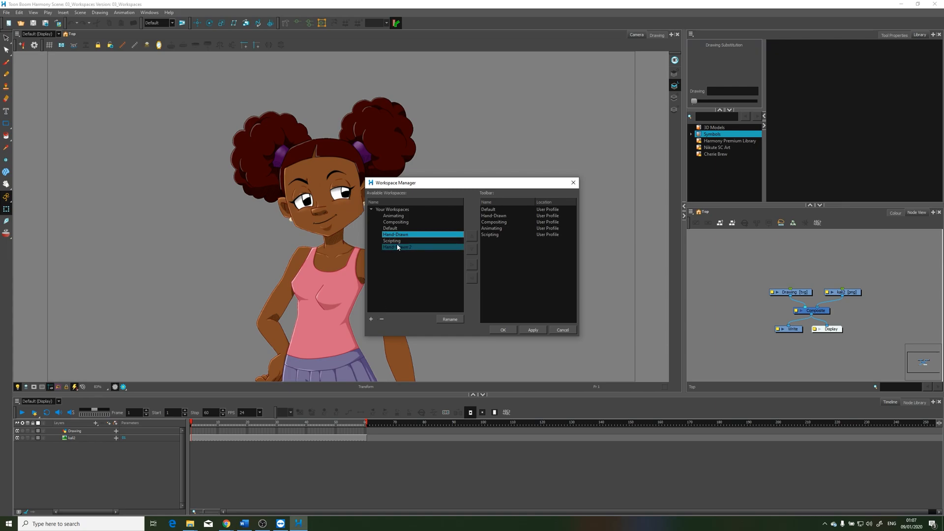
left_click(396, 247)
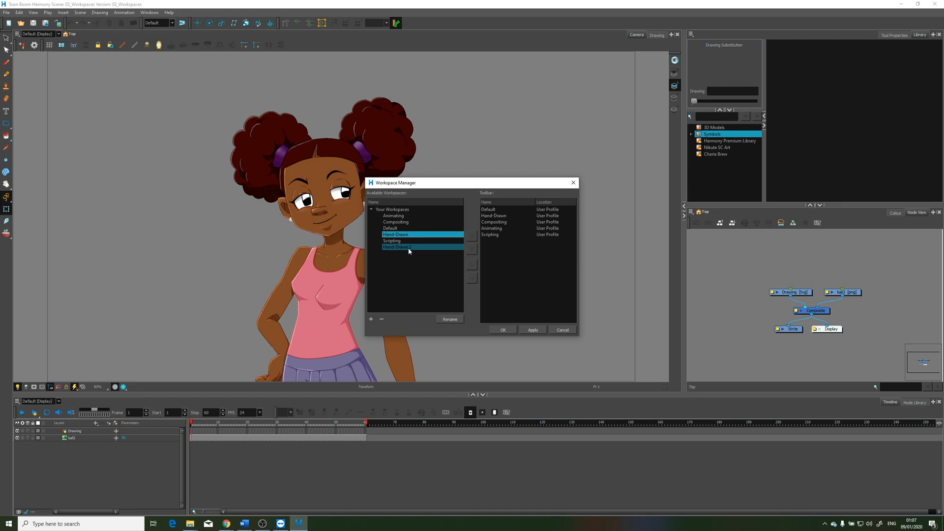
left_click(397, 246)
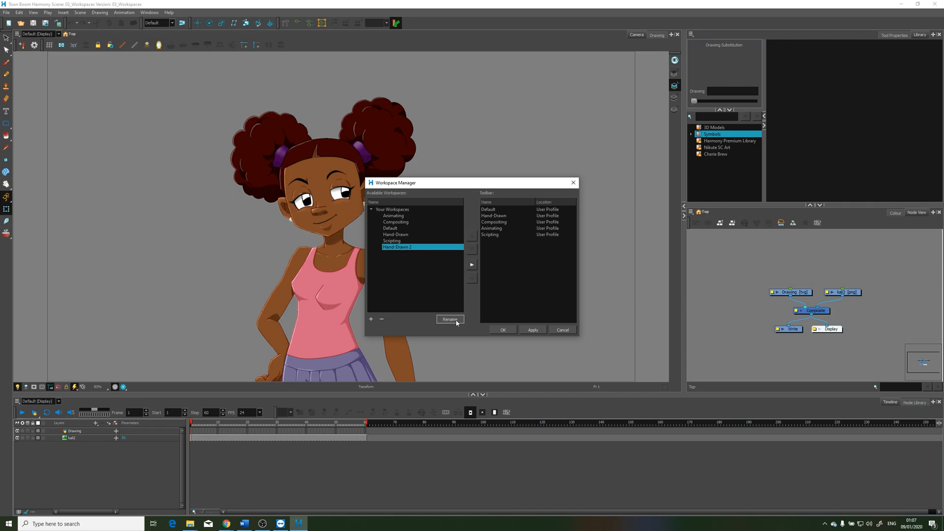
left_click(449, 319)
type("Mine")
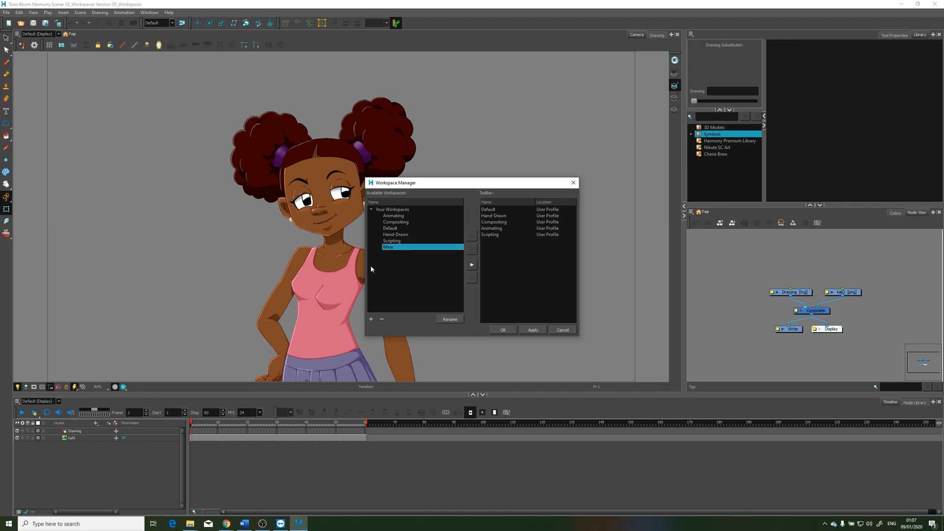
left_click(390, 228)
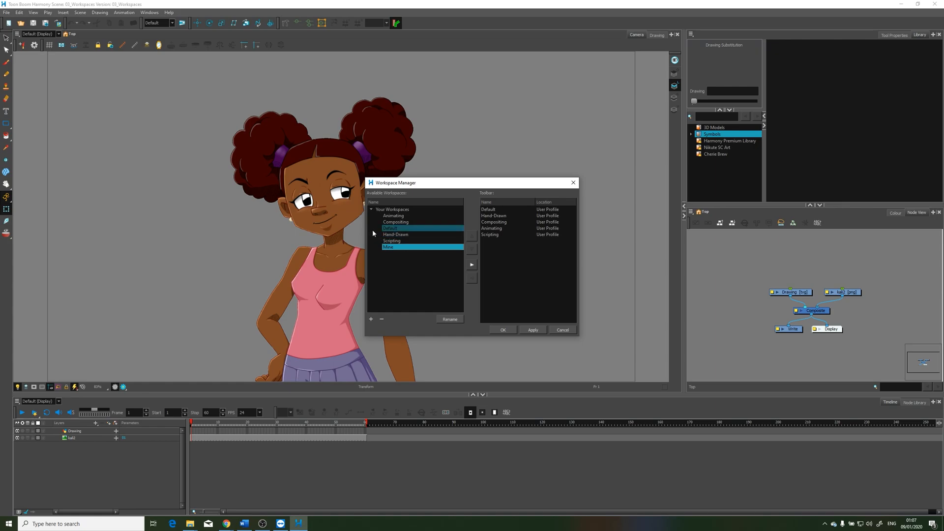
left_click(397, 247)
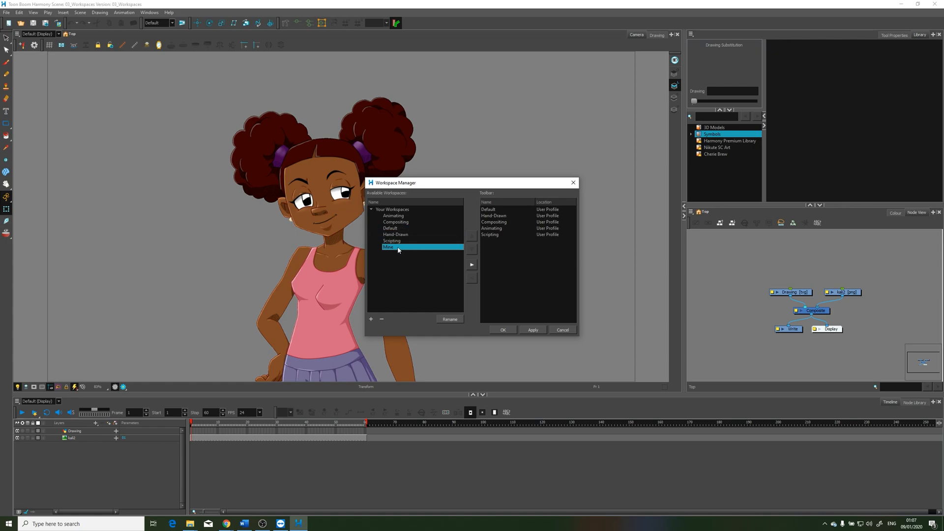
left_click(471, 264)
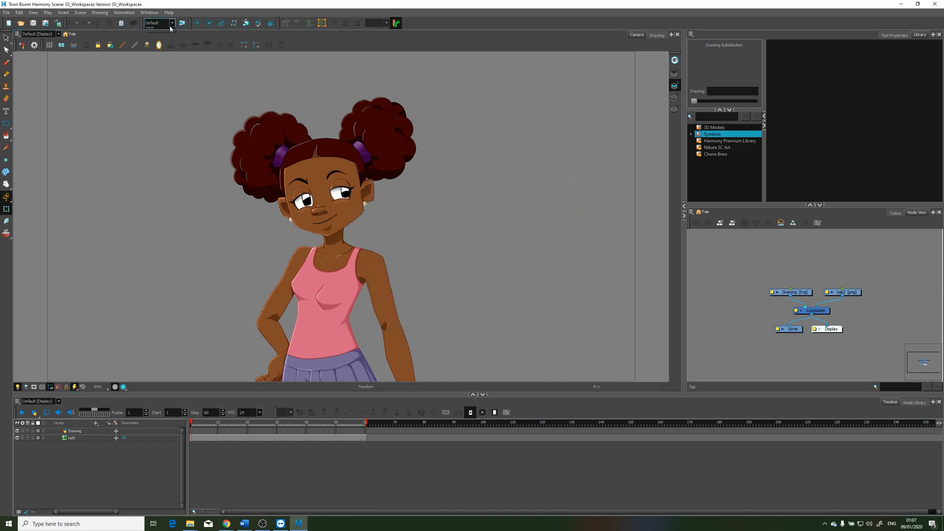
Delete the Mine workspace in the Workspace Manager and confirm with OK.
left_click(172, 23)
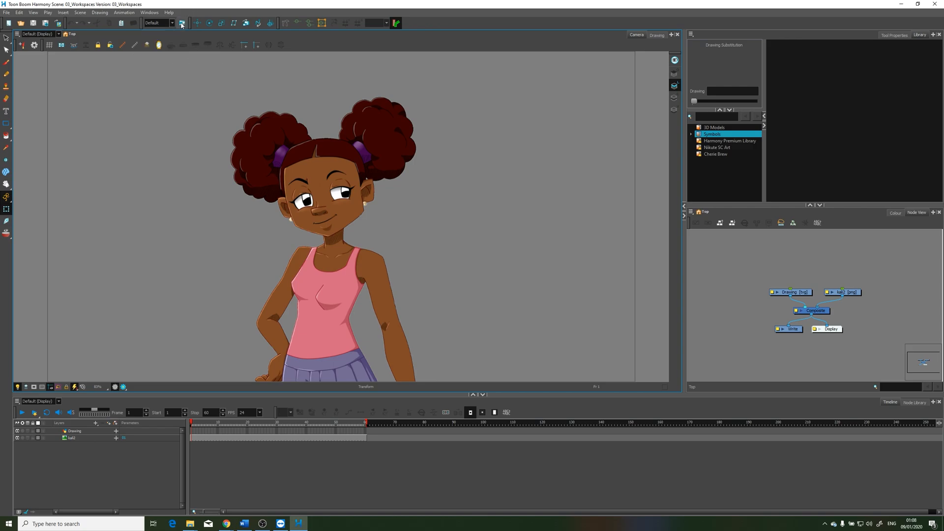
left_click(181, 23)
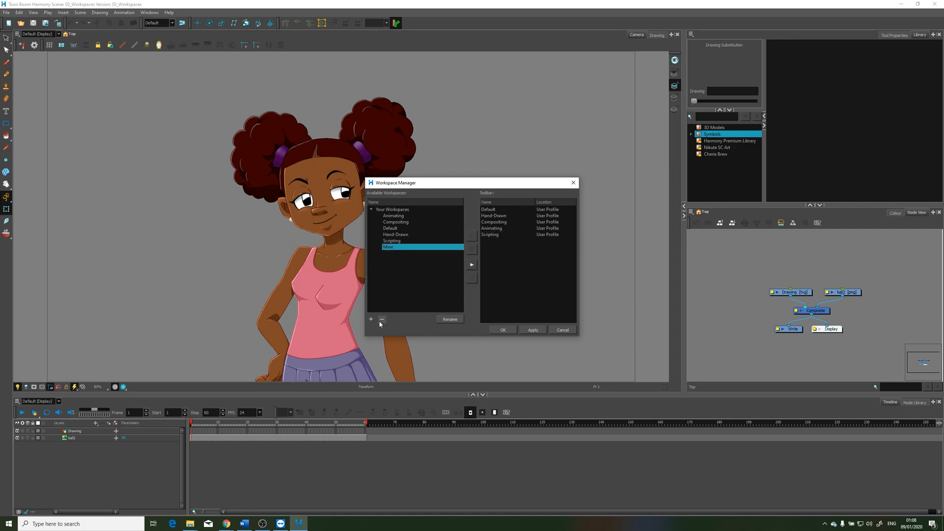
left_click(381, 318)
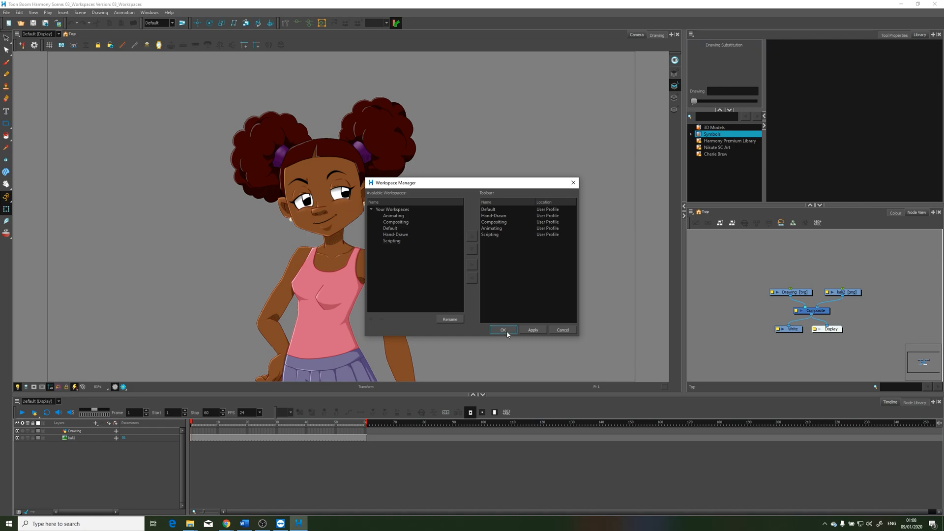
left_click(502, 330)
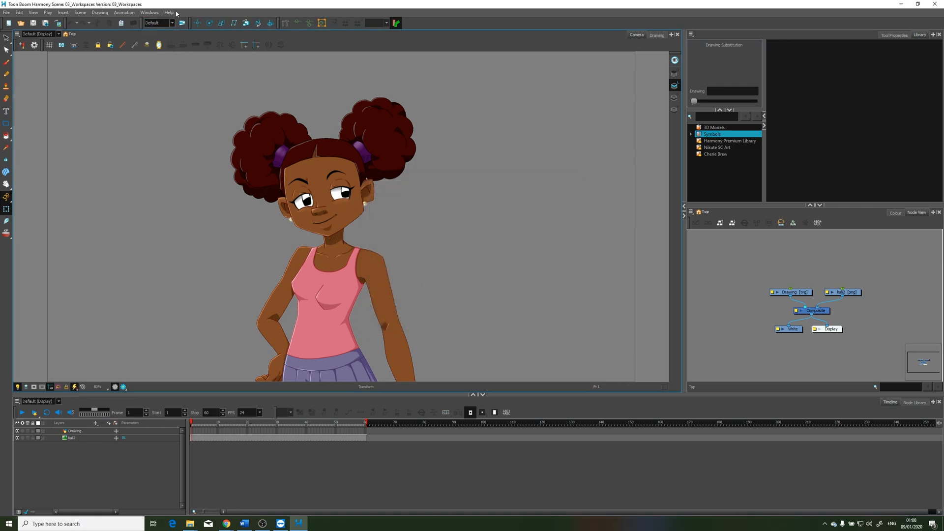
left_click(148, 11)
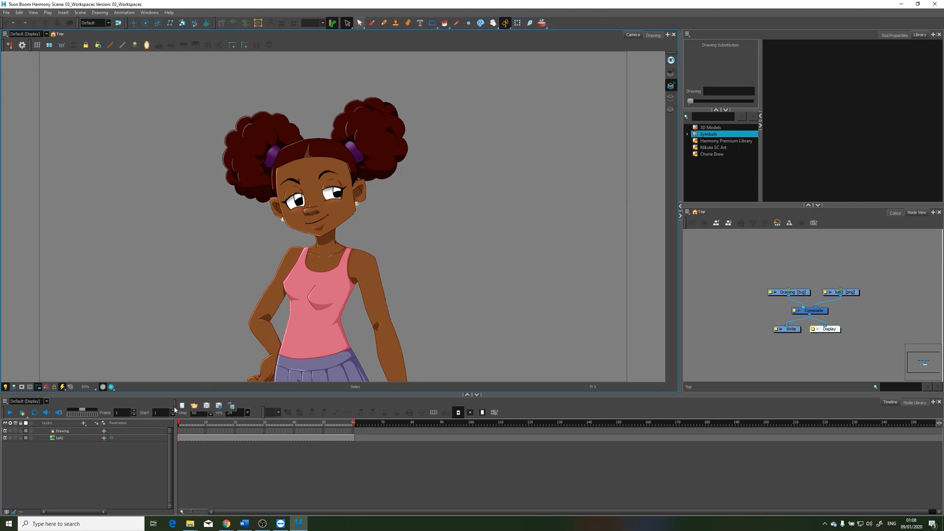
Maximize the Camera view so it fills the whole program window, hiding the other panels.
right_click(505, 22)
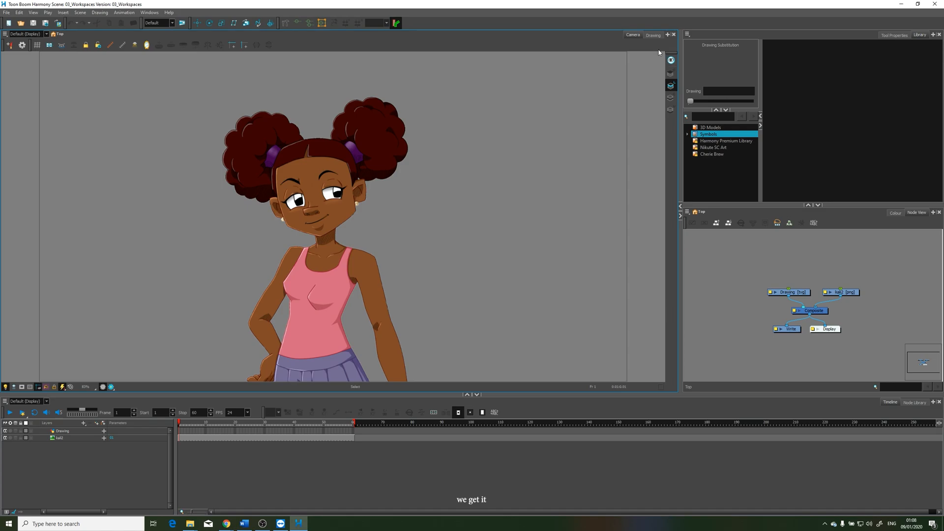
left_click(653, 35)
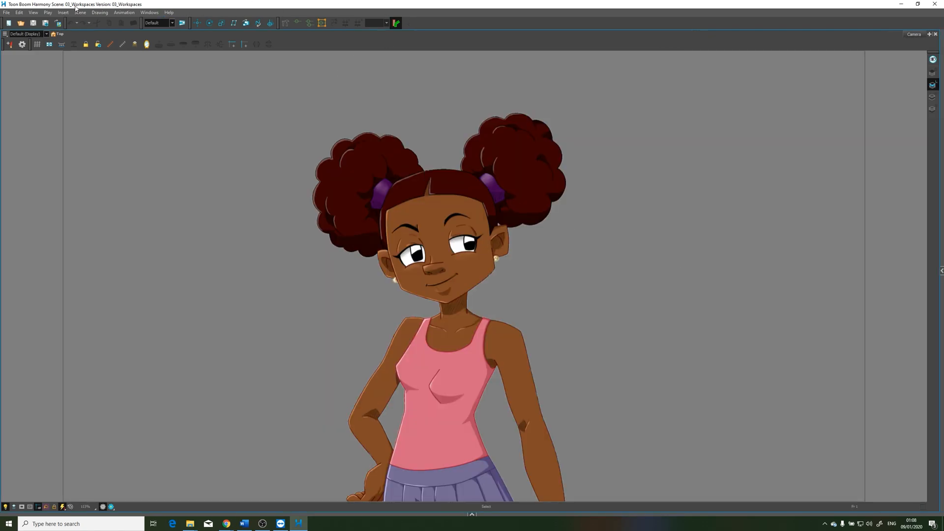
left_click(148, 12)
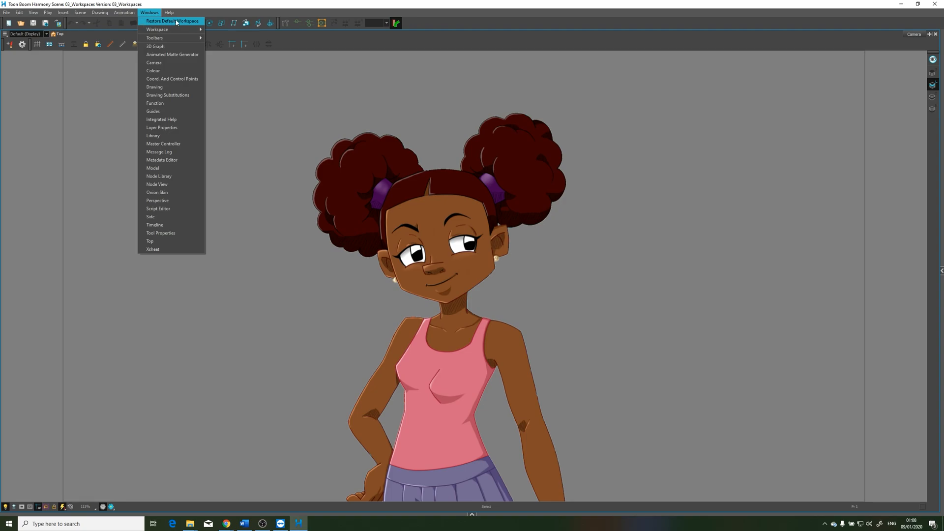
Restore the default workspace layout and make the program window full screen again.
left_click(170, 21)
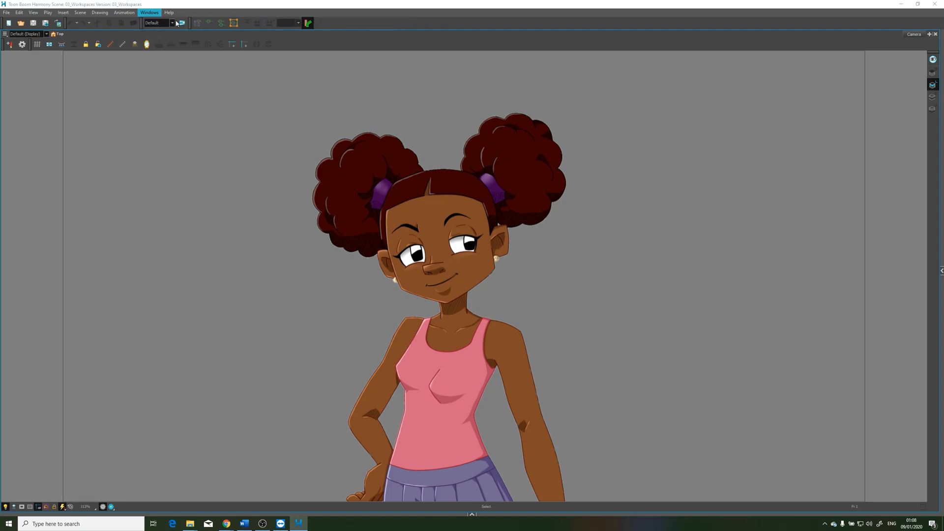
left_click(923, 4)
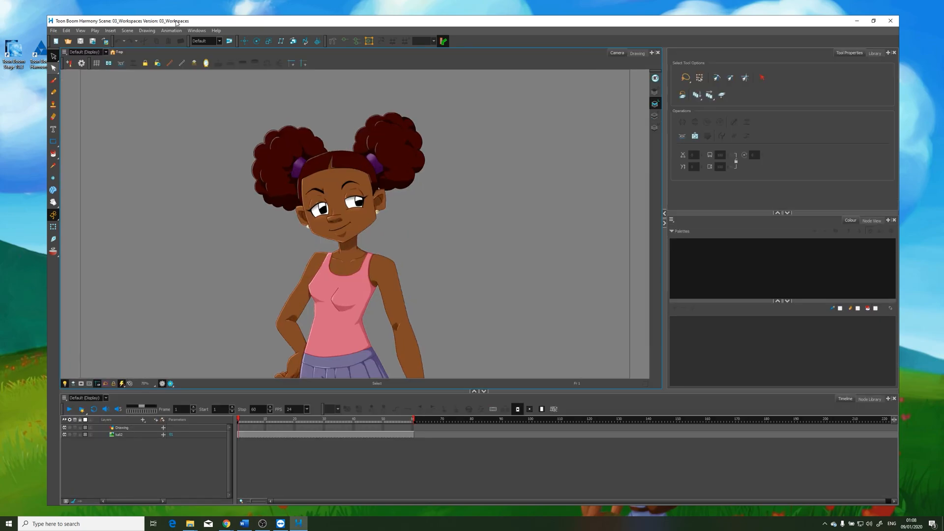
left_click(874, 21)
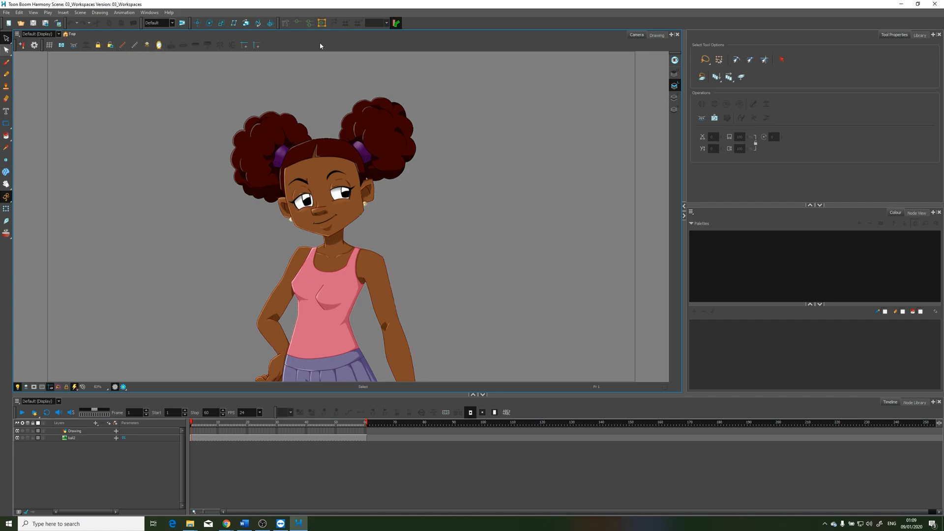
mouse_move(452, 235)
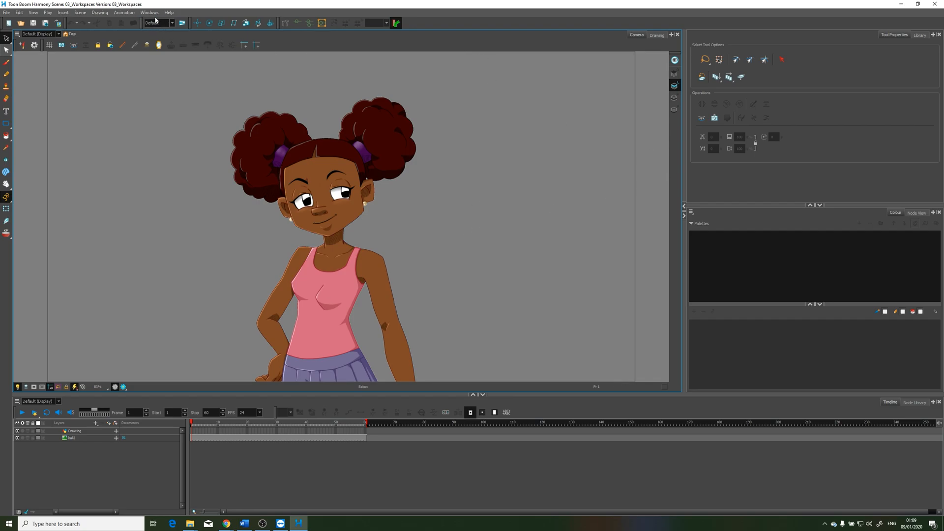
left_click(172, 23)
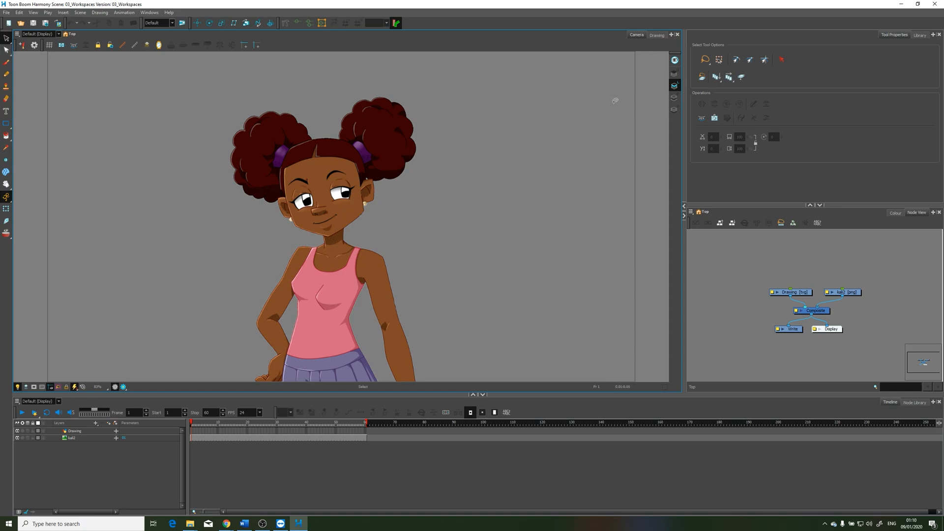
mouse_move(601, 100)
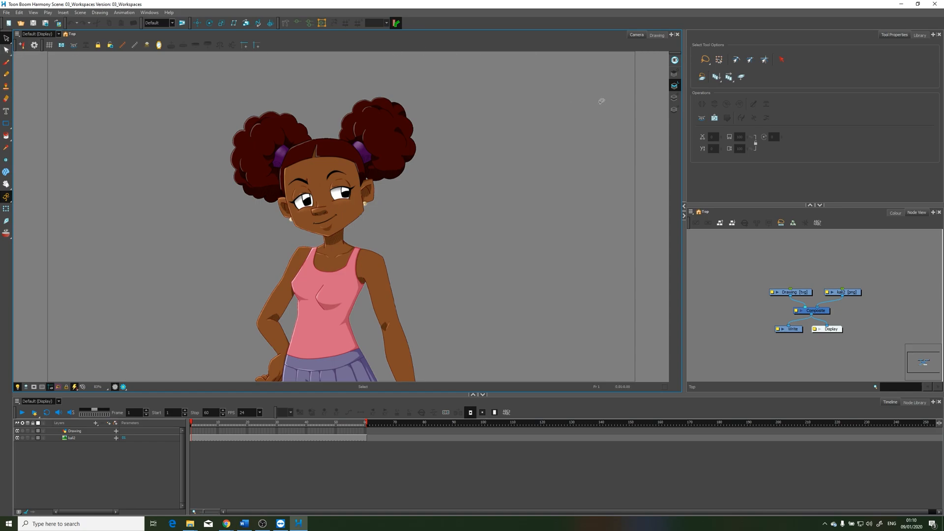